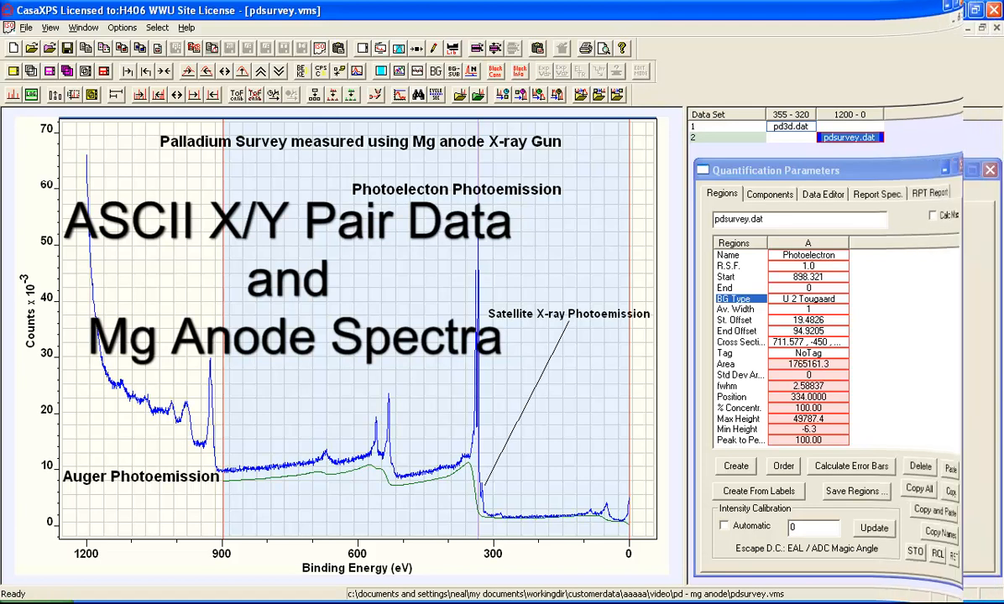
Step: Dismiss the Quantification Parameters dialog and show pdsurvey.dat alone, without regions or annotations
{"action": "left_click", "coordinate": [822, 194]}
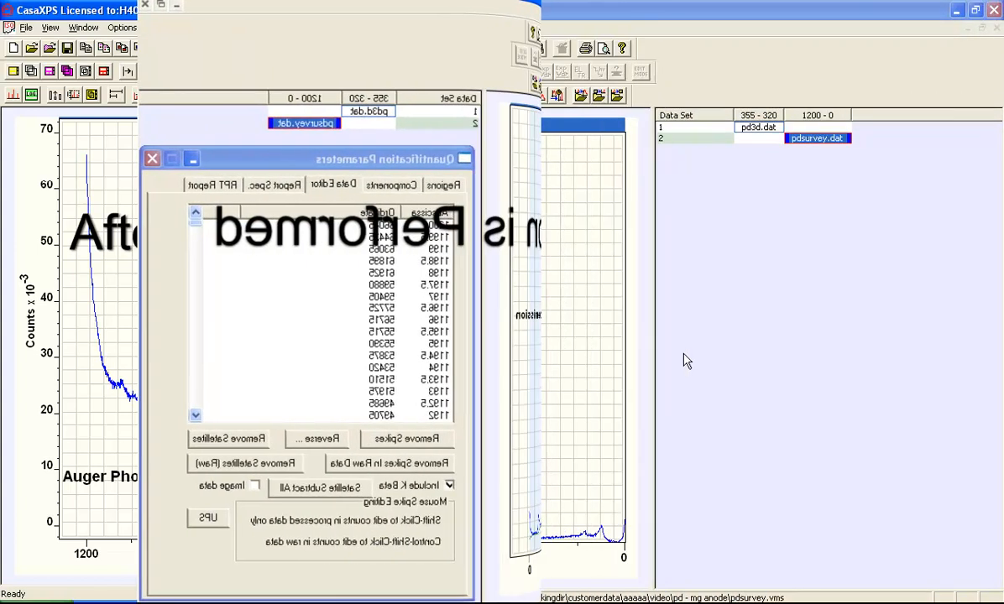
{"action": "left_click", "coordinate": [152, 158]}
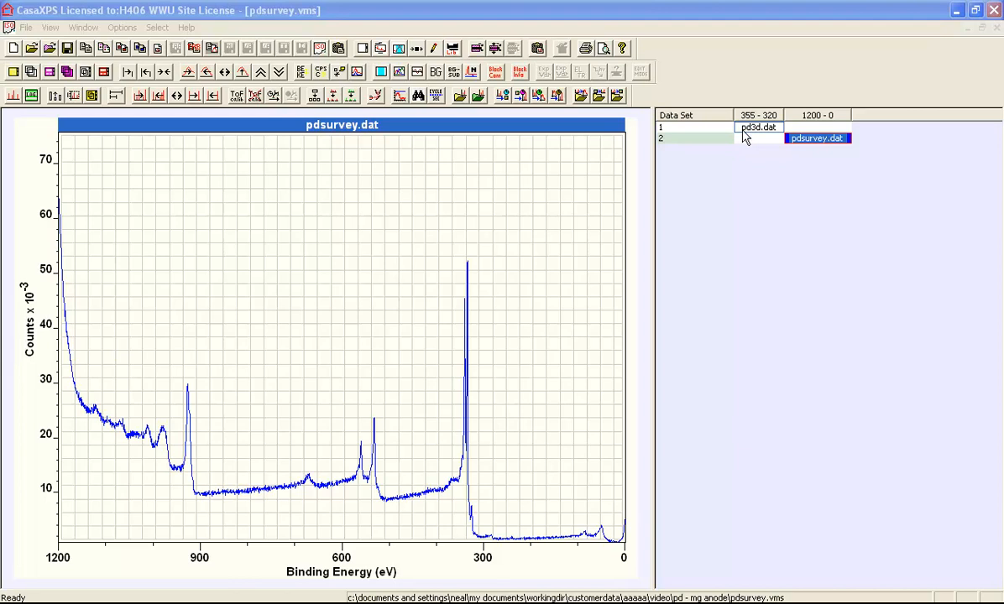
{"action": "mouse_move", "coordinate": [447, 258]}
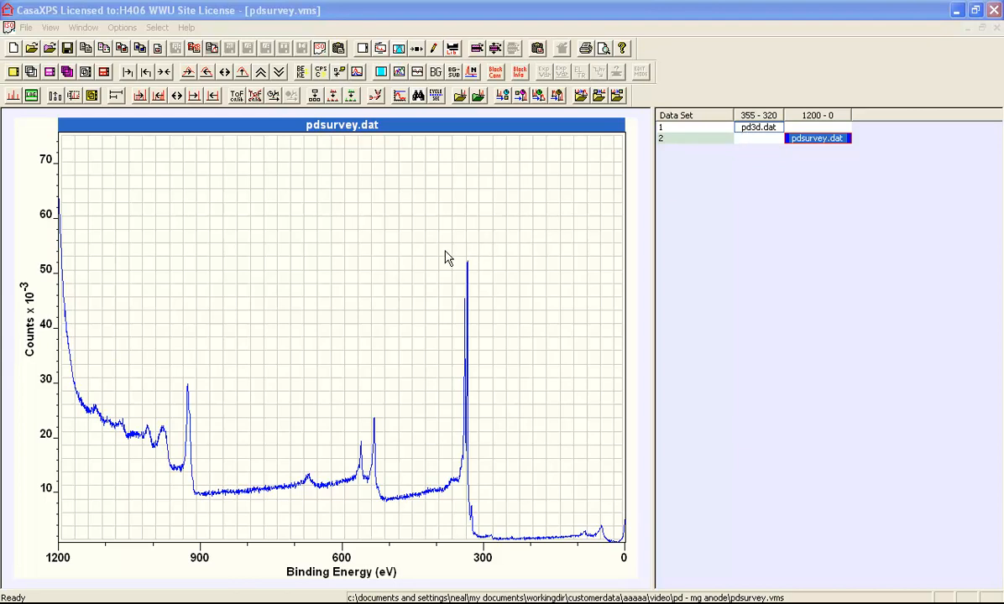
{"action": "mouse_move", "coordinate": [437, 258]}
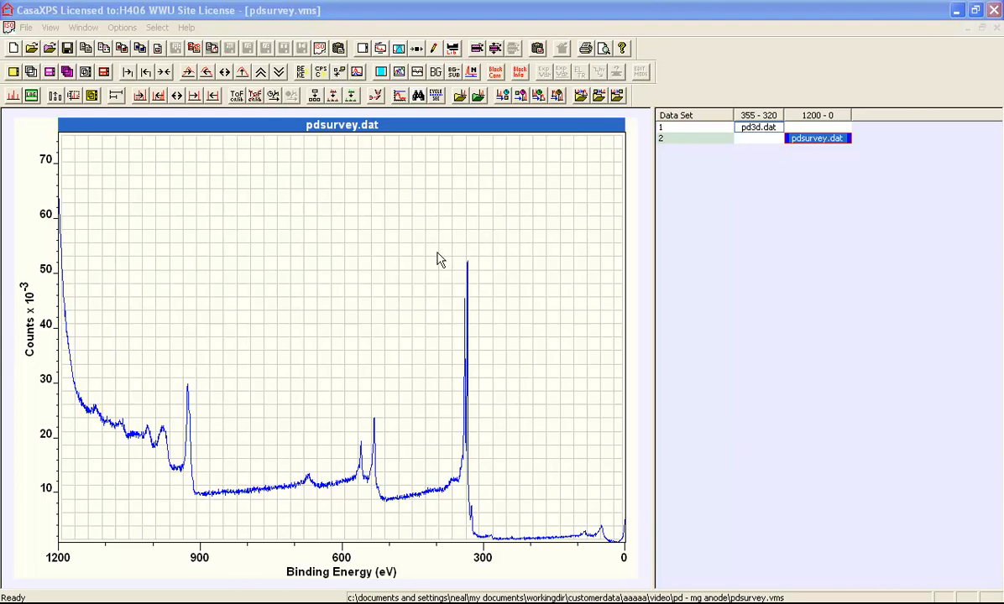
Step: Zoom to about 400–250 eV to show the Pd 3d doublet near 335 eV
{"action": "left_click_drag", "start_coordinate": [438, 251], "coordinate": [510, 502]}
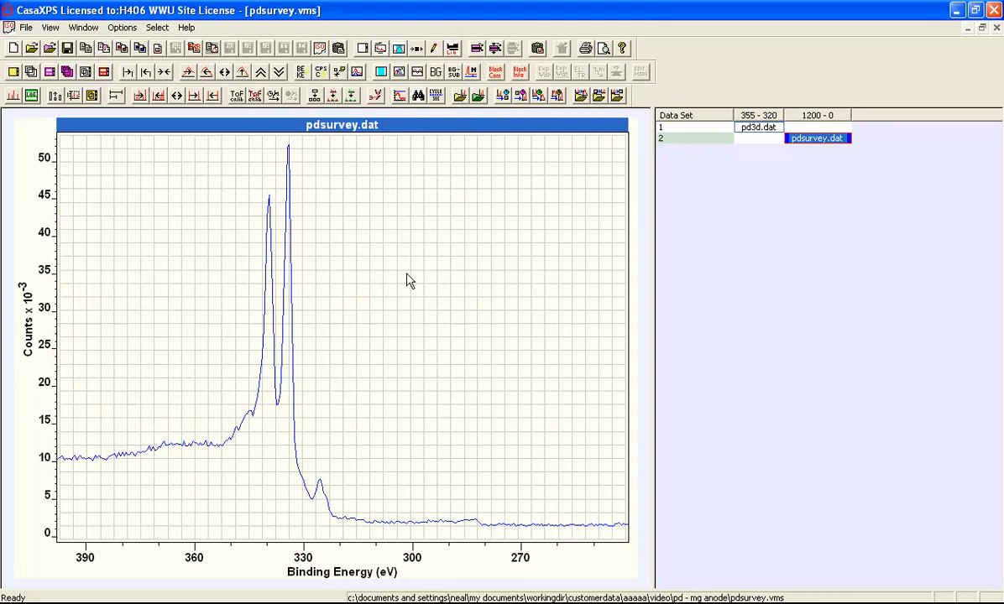
{"action": "mouse_move", "coordinate": [413, 290]}
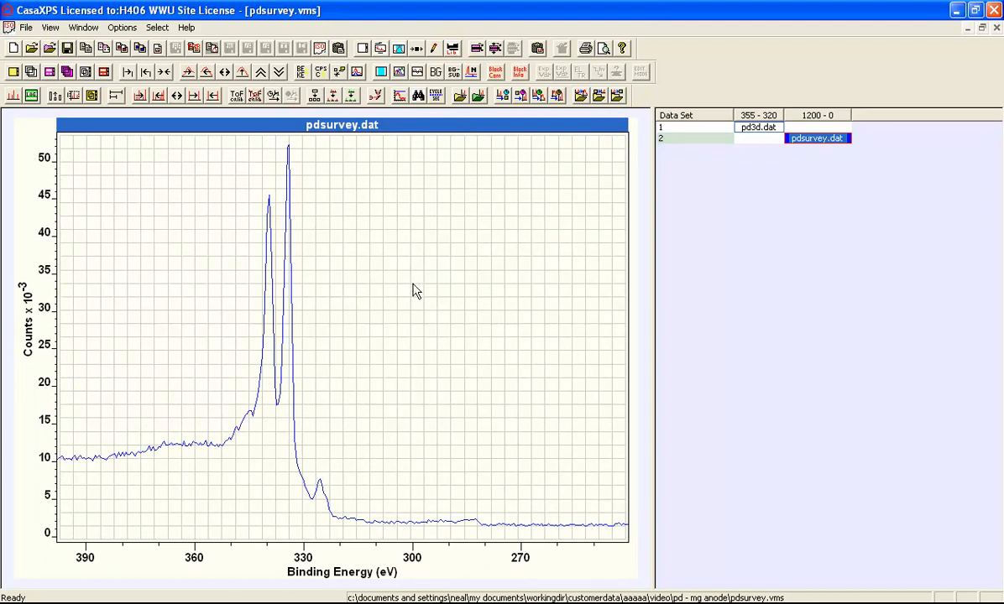
{"action": "mouse_move", "coordinate": [290, 278]}
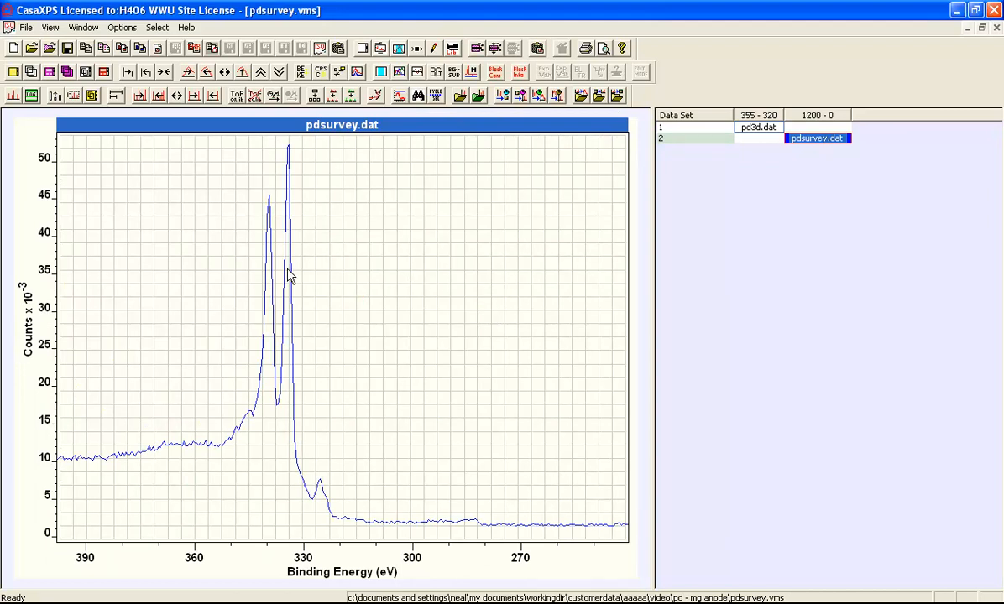
{"action": "mouse_move", "coordinate": [298, 451]}
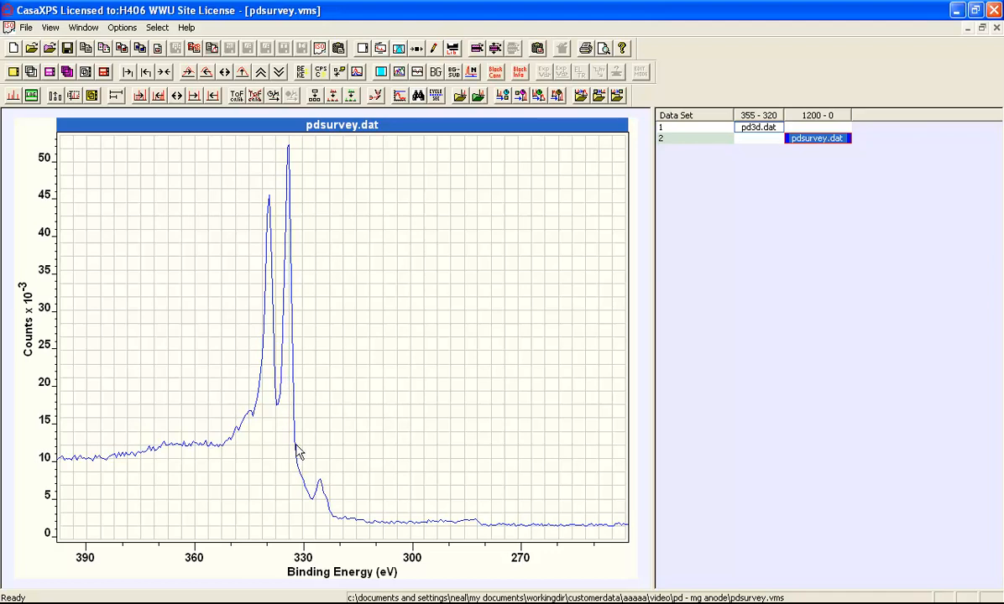
{"action": "mouse_move", "coordinate": [296, 384]}
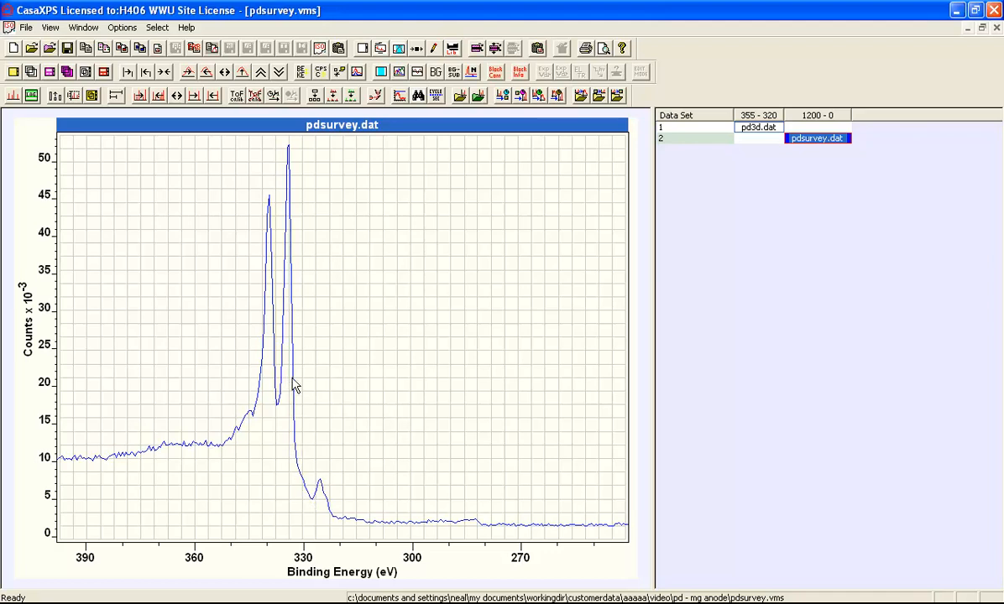
{"action": "mouse_move", "coordinate": [293, 253]}
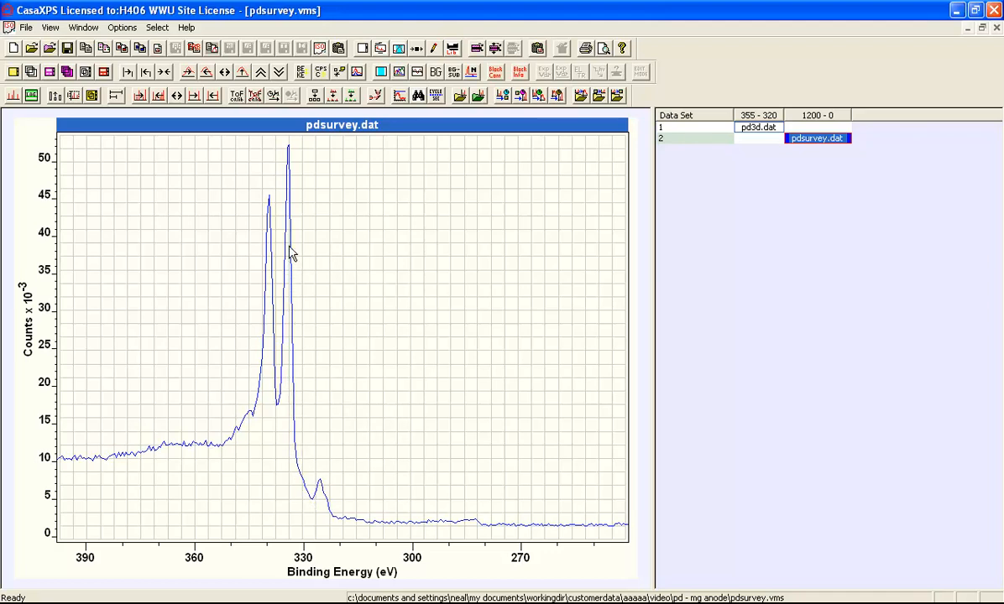
{"action": "mouse_move", "coordinate": [326, 511]}
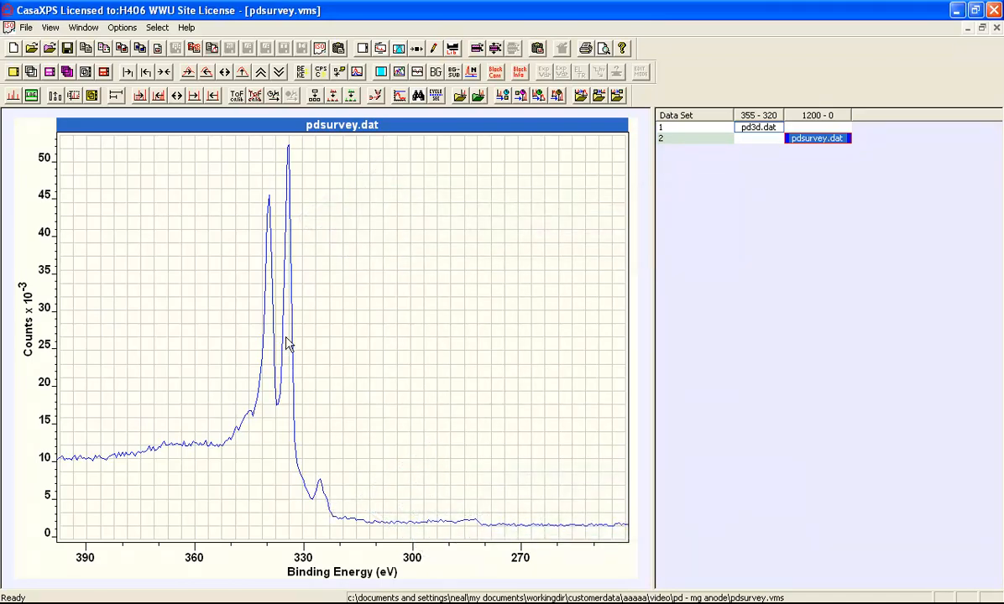
{"action": "mouse_move", "coordinate": [296, 303]}
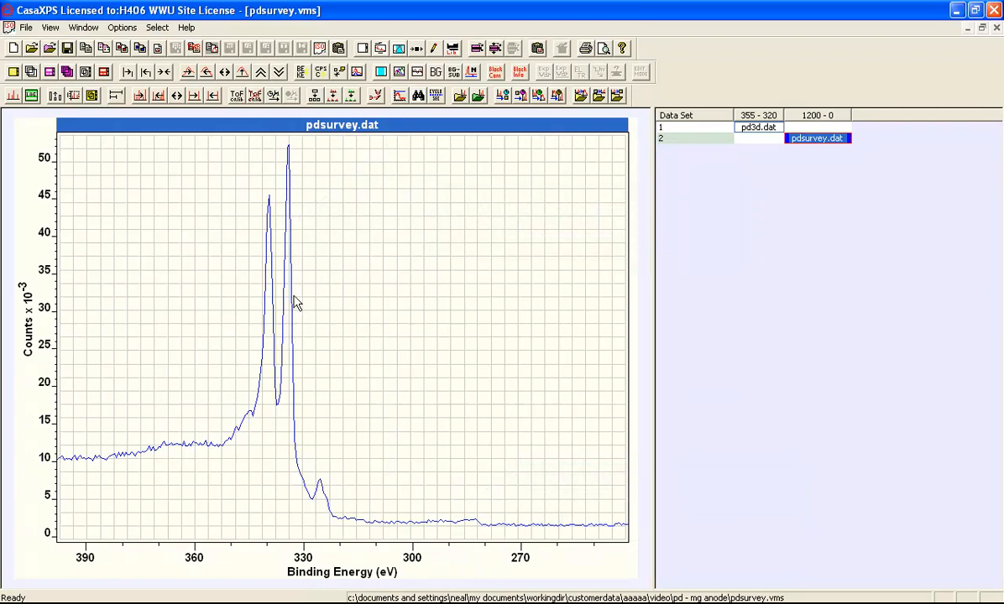
{"action": "mouse_move", "coordinate": [292, 312]}
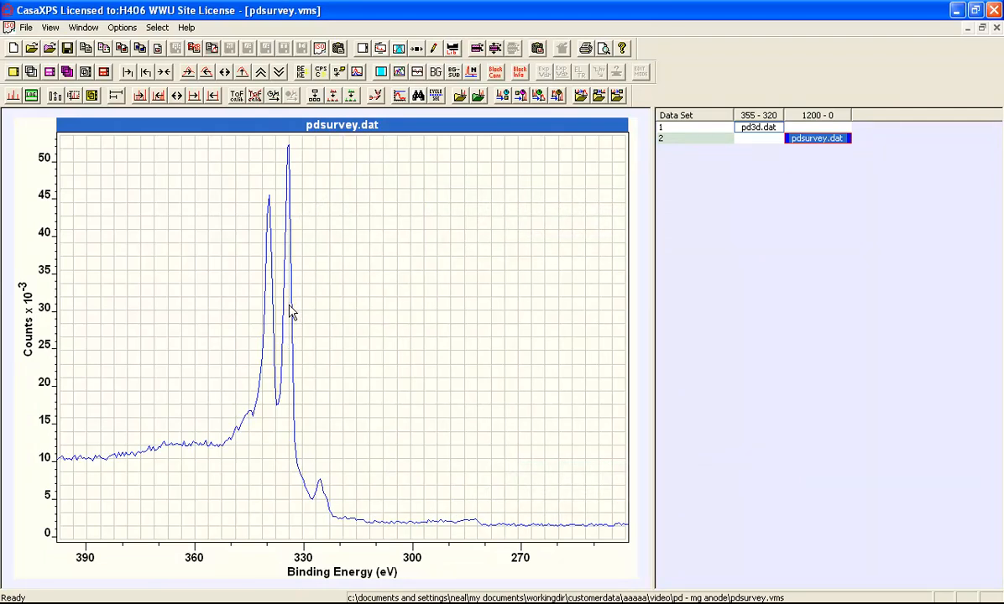
{"action": "mouse_move", "coordinate": [329, 506]}
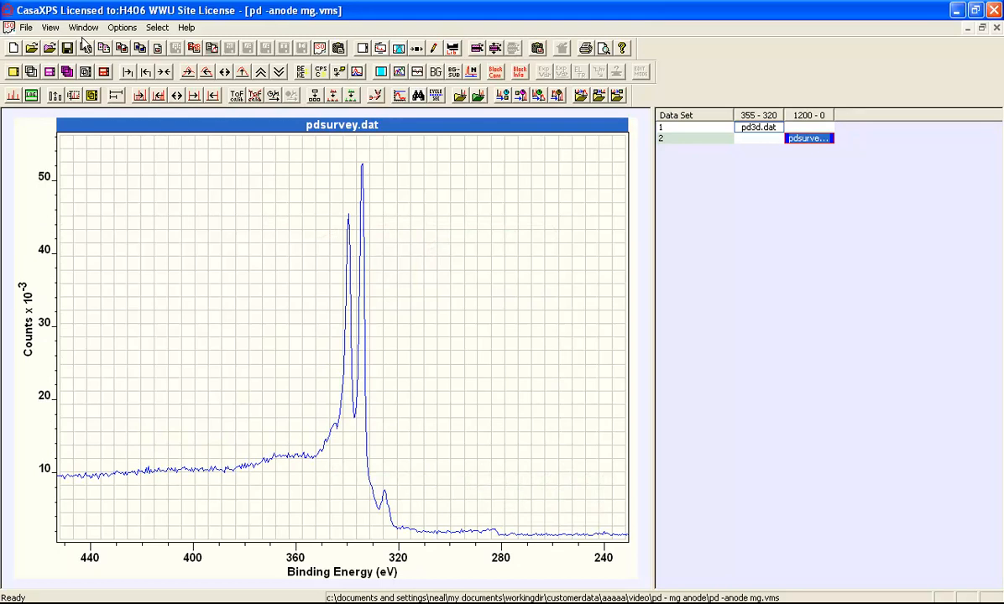
Step: Switch to the CasaXP1 workspace holding pd3d.vms and the 26Pd3d folder
{"action": "left_click", "coordinate": [82, 27]}
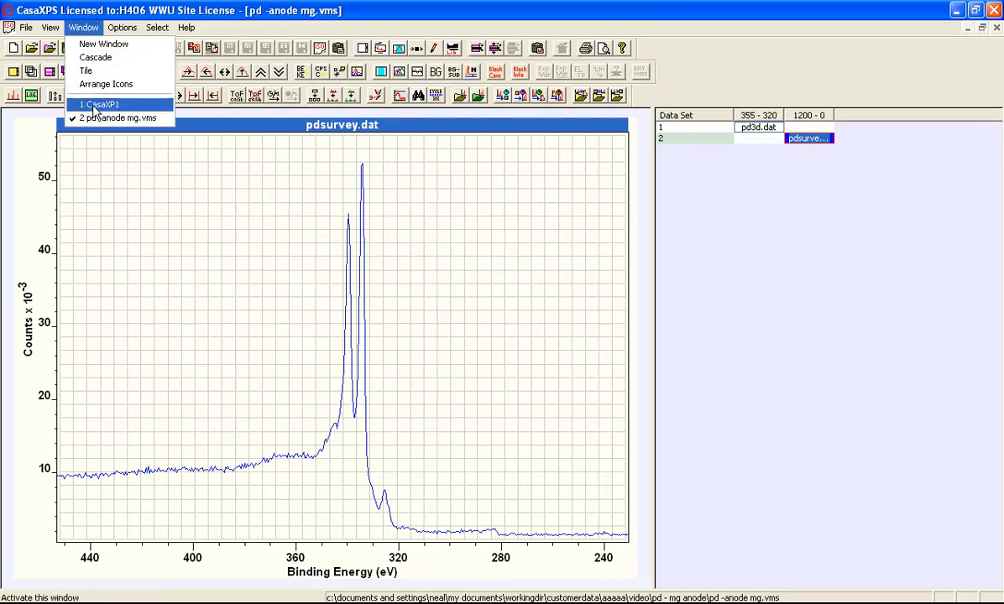
{"action": "left_click", "coordinate": [99, 104]}
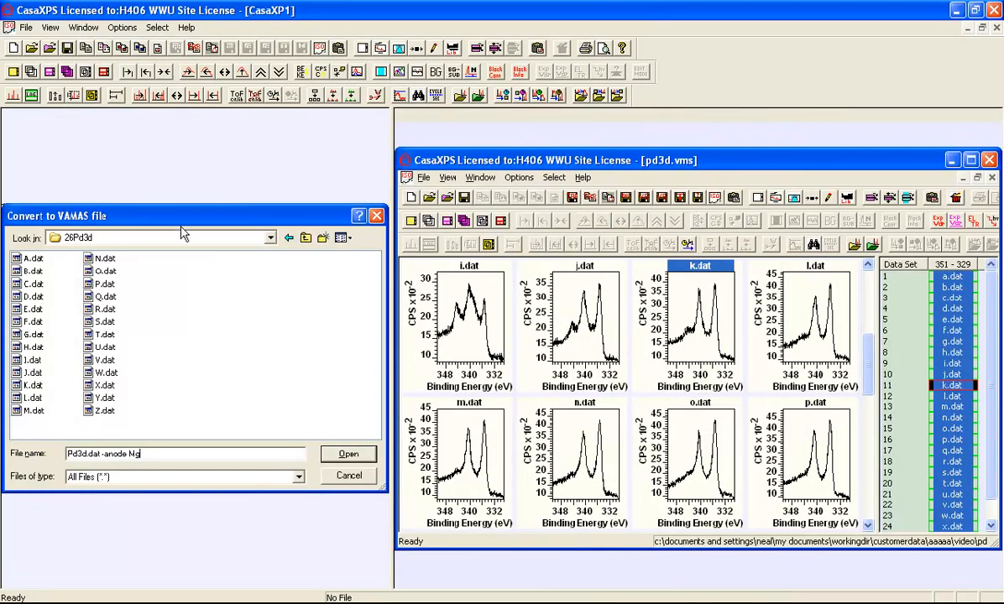
{"action": "mouse_move", "coordinate": [44, 344]}
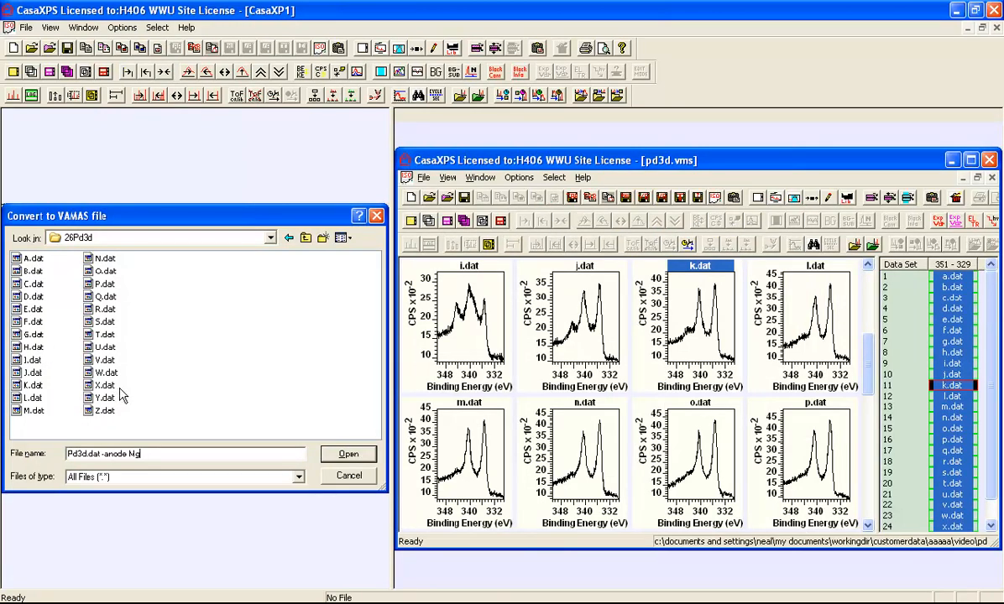
{"action": "mouse_move", "coordinate": [38, 269]}
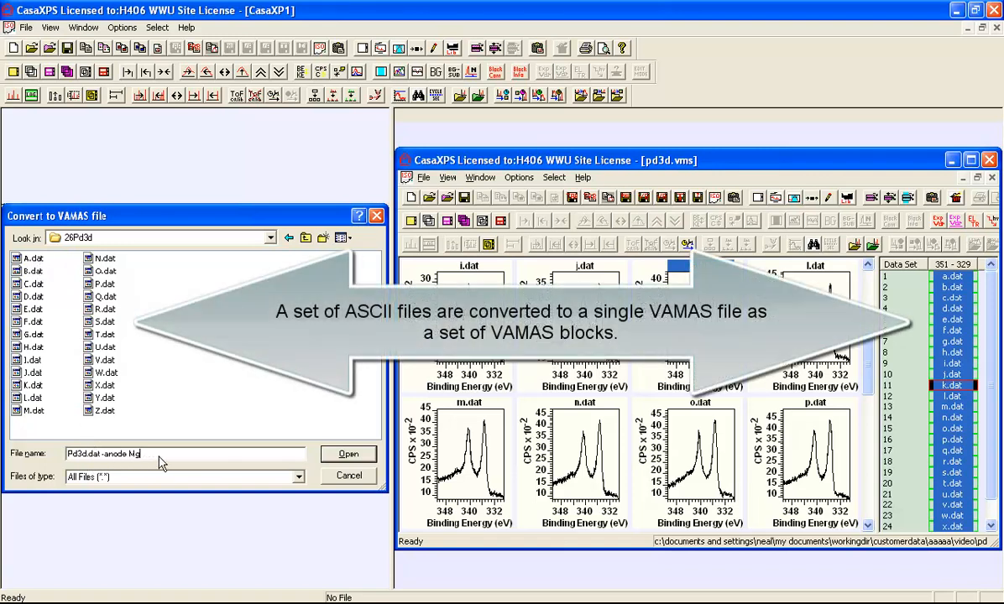
{"action": "mouse_move", "coordinate": [442, 372]}
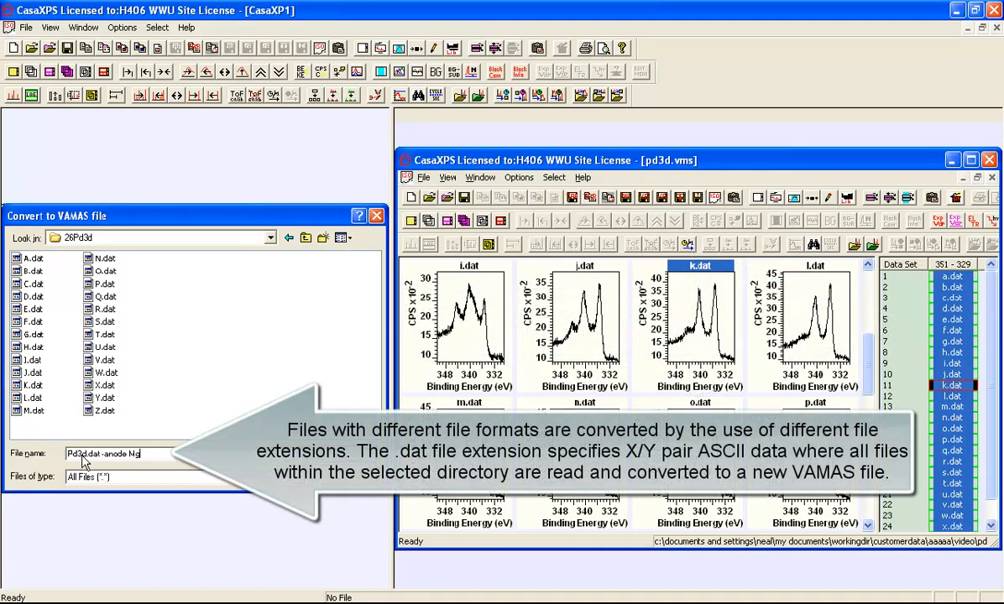
{"action": "mouse_move", "coordinate": [92, 464]}
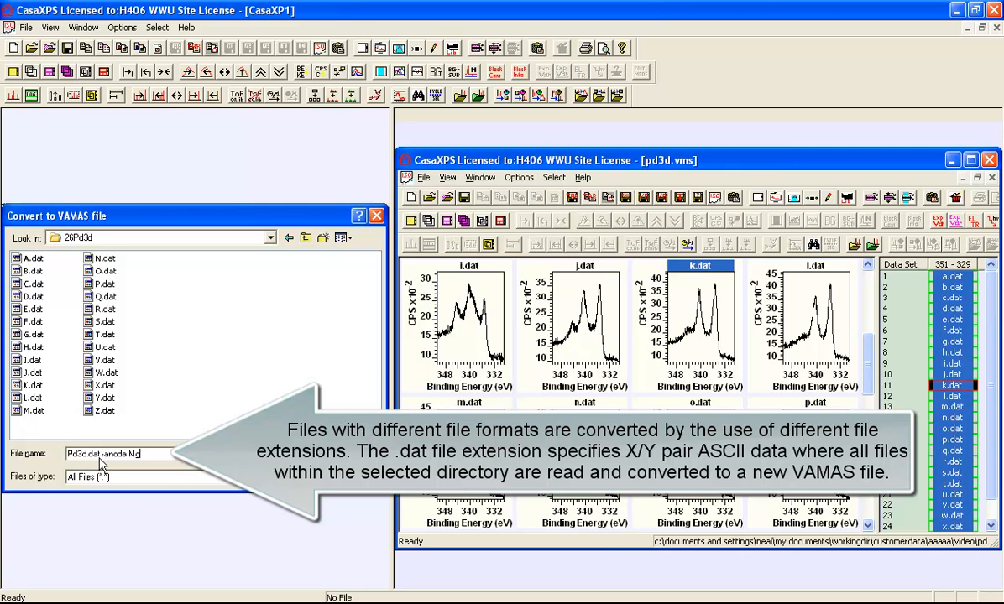
{"action": "mouse_move", "coordinate": [122, 467]}
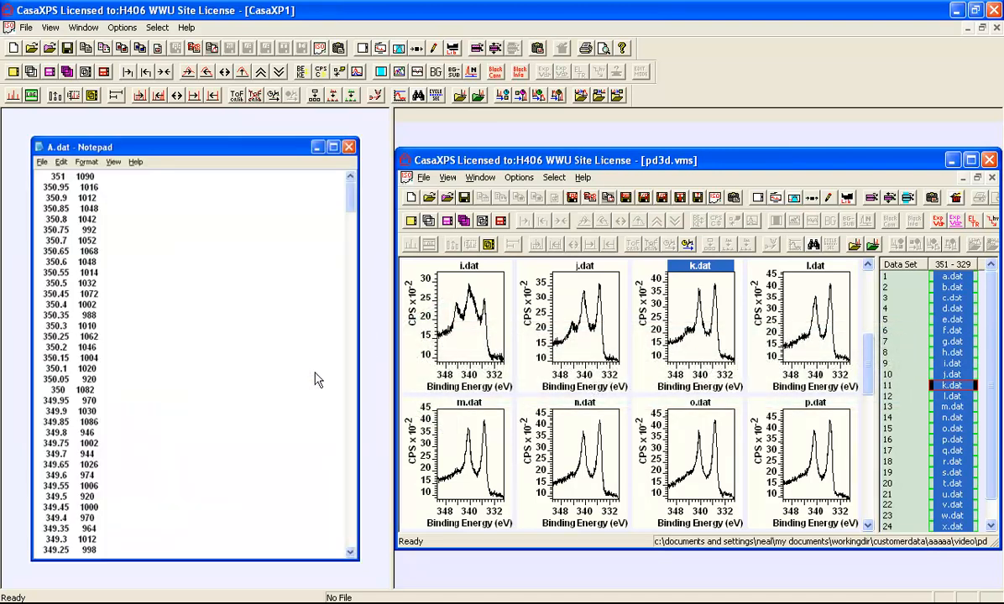
{"action": "mouse_move", "coordinate": [99, 197]}
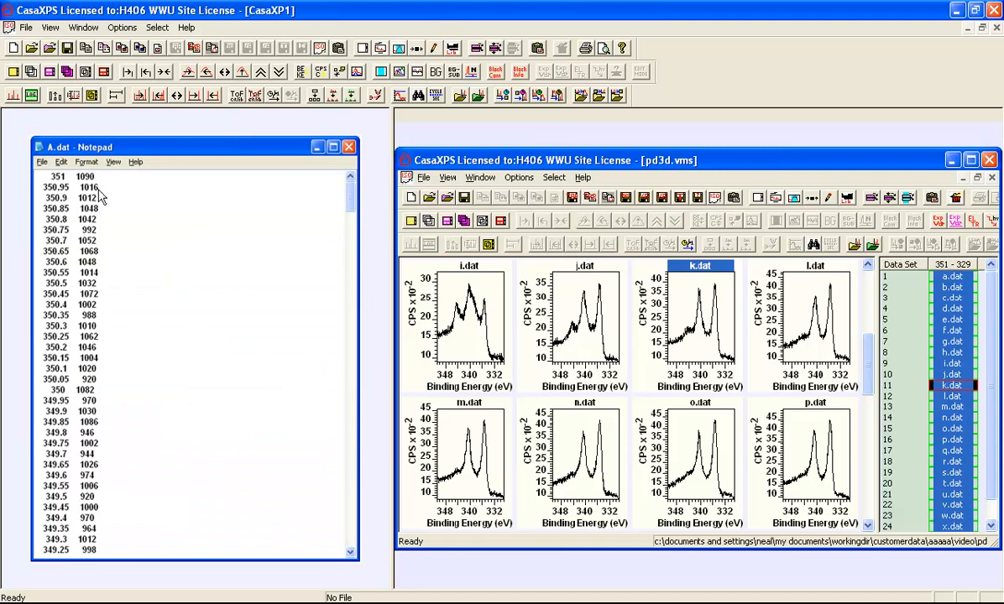
{"action": "mouse_move", "coordinate": [62, 188]}
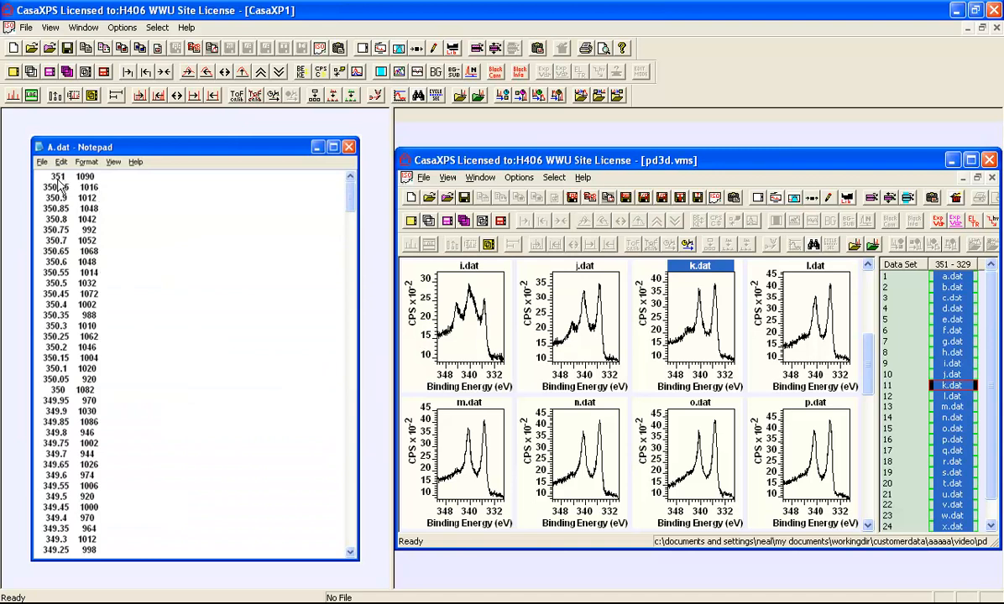
{"action": "mouse_move", "coordinate": [67, 191]}
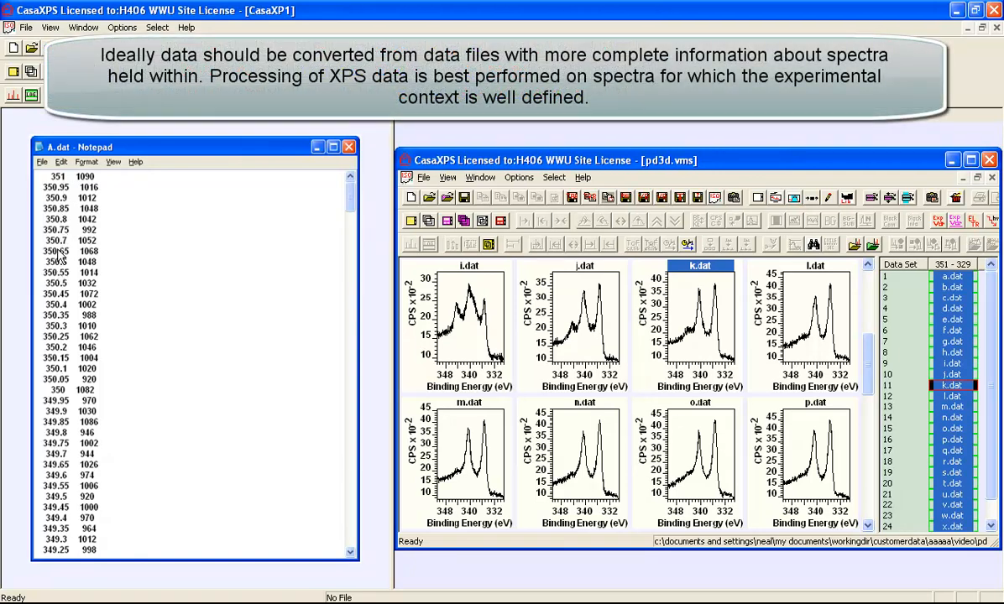
{"action": "mouse_move", "coordinate": [65, 191]}
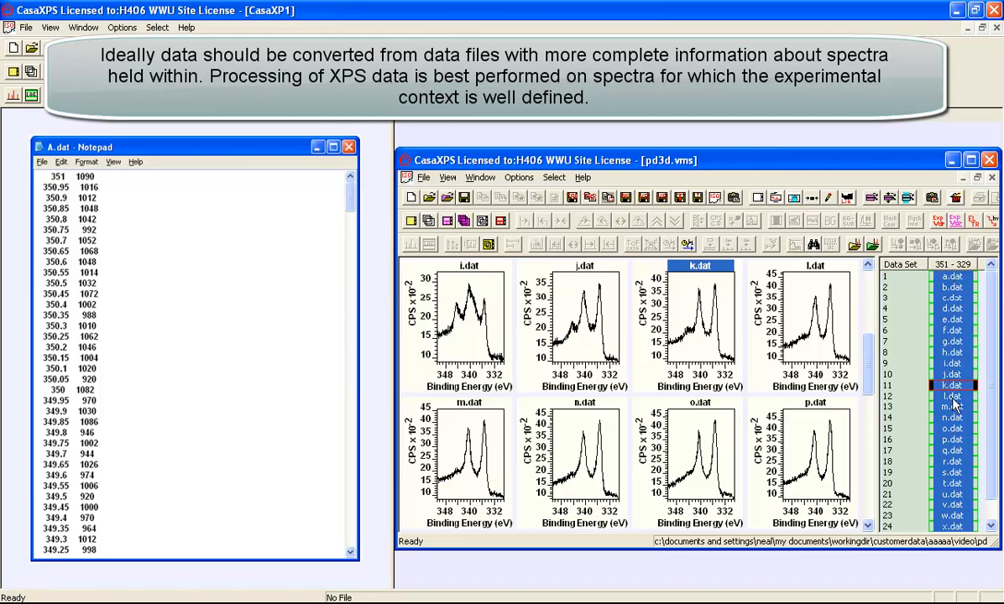
{"action": "mouse_move", "coordinate": [705, 348]}
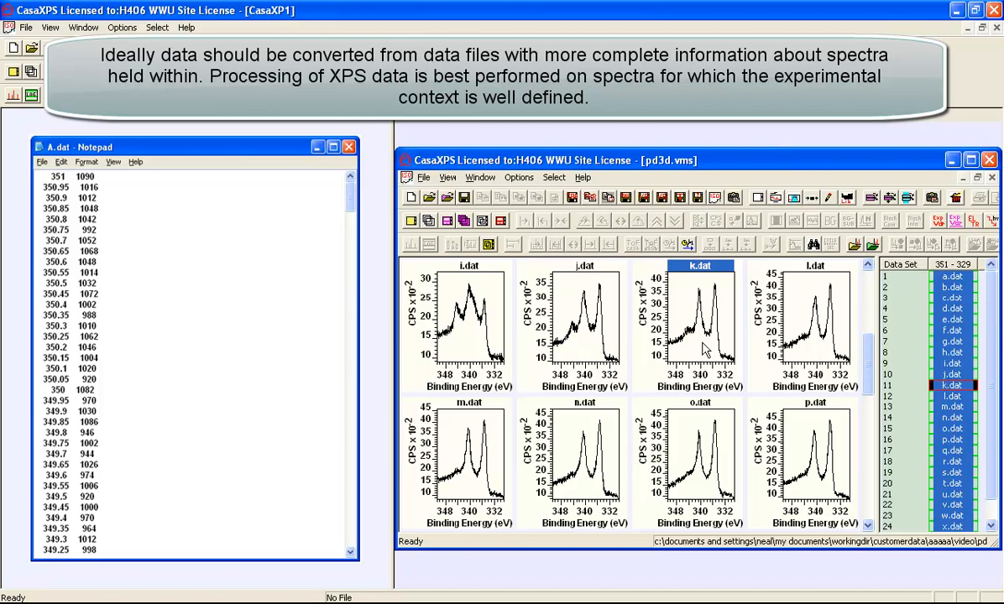
{"action": "mouse_move", "coordinate": [470, 329]}
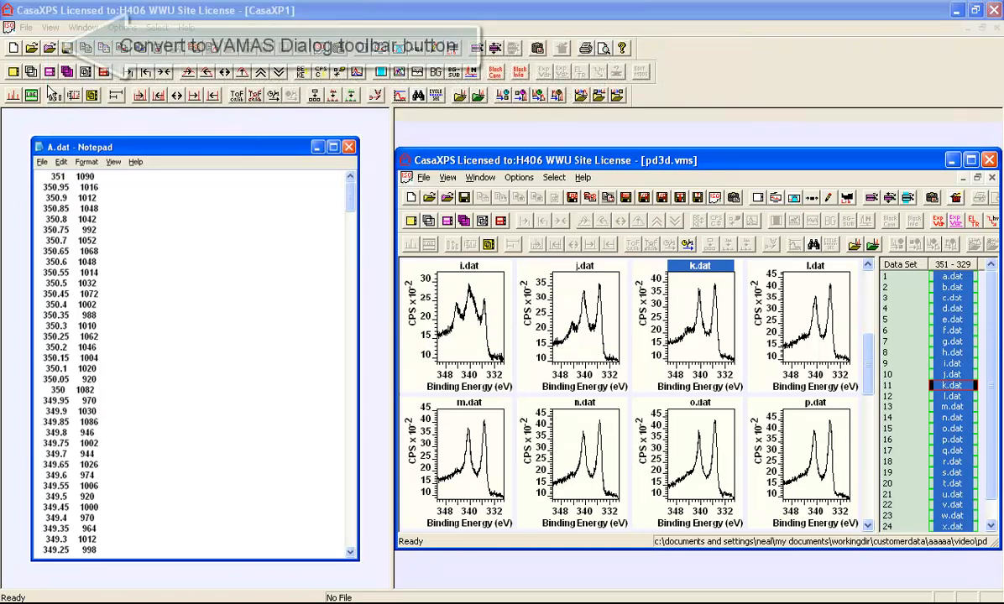
Step: Convert the 26Pd3d folder's .dat files to VAMAS, naming it 'Pd 3d.dat -anode Mg'
{"action": "left_click", "coordinate": [50, 48]}
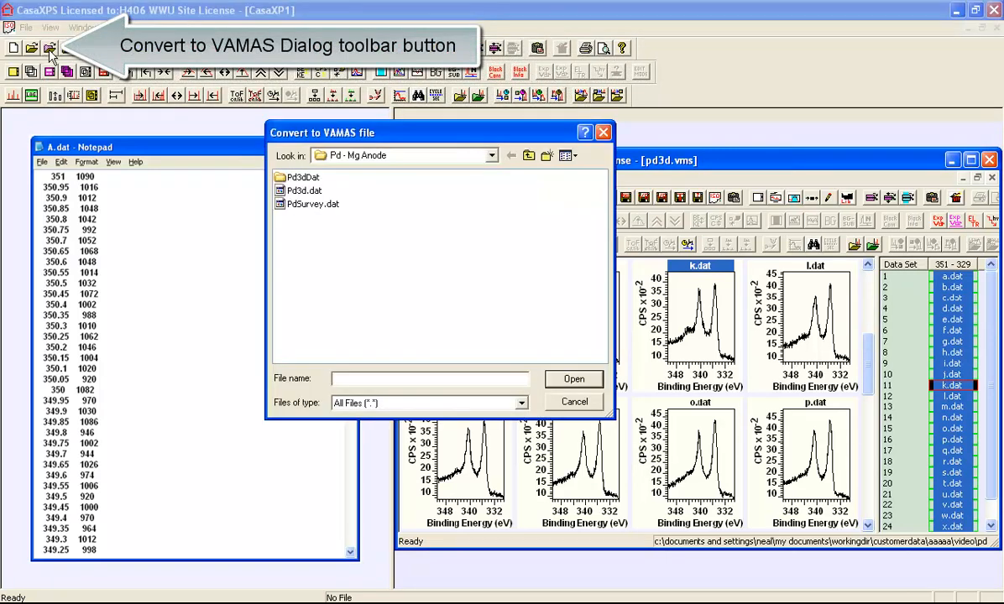
{"action": "mouse_move", "coordinate": [351, 138]}
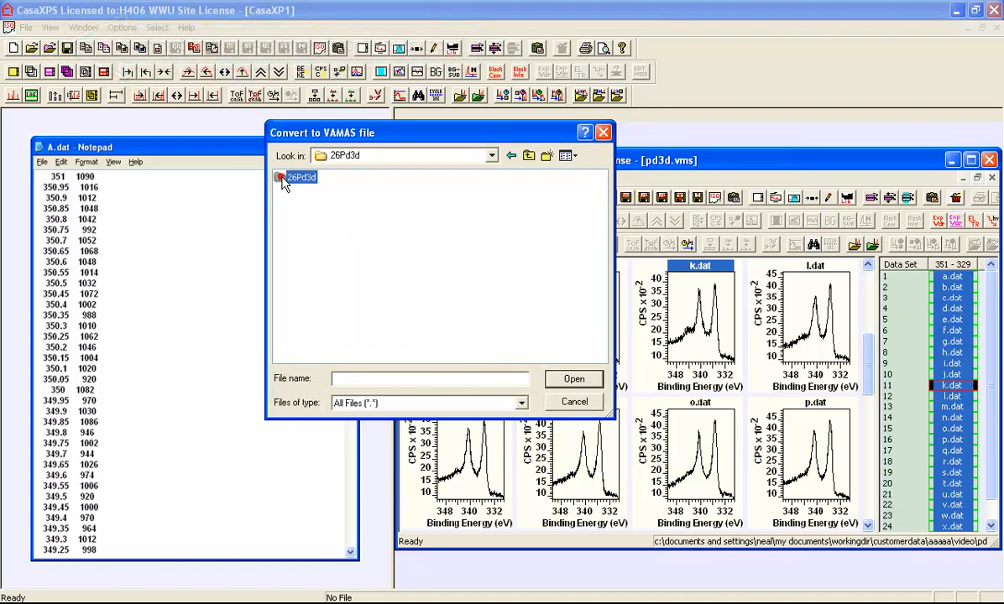
{"action": "double_click", "coordinate": [300, 177]}
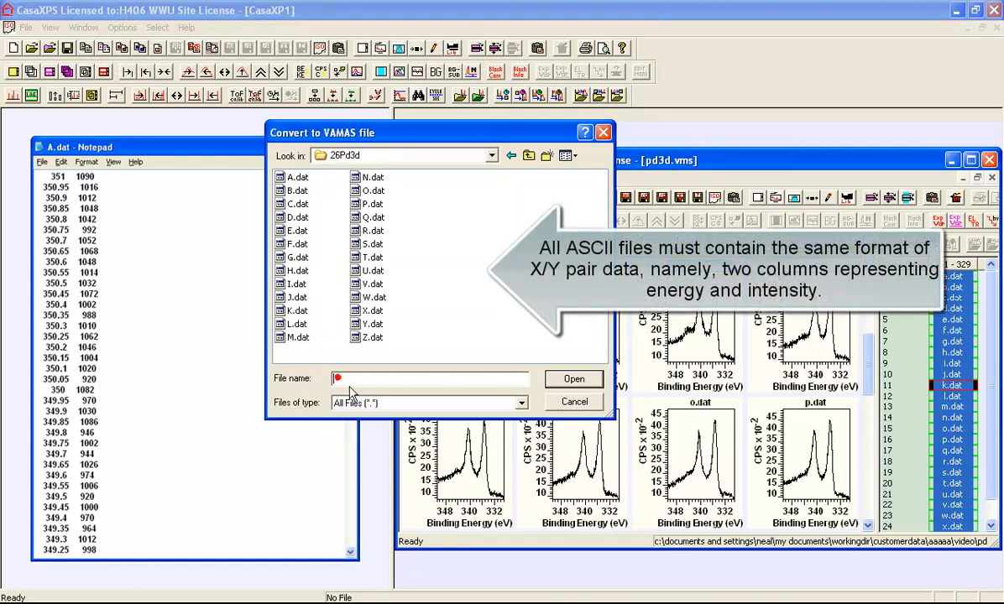
{"action": "type", "text": "P"}
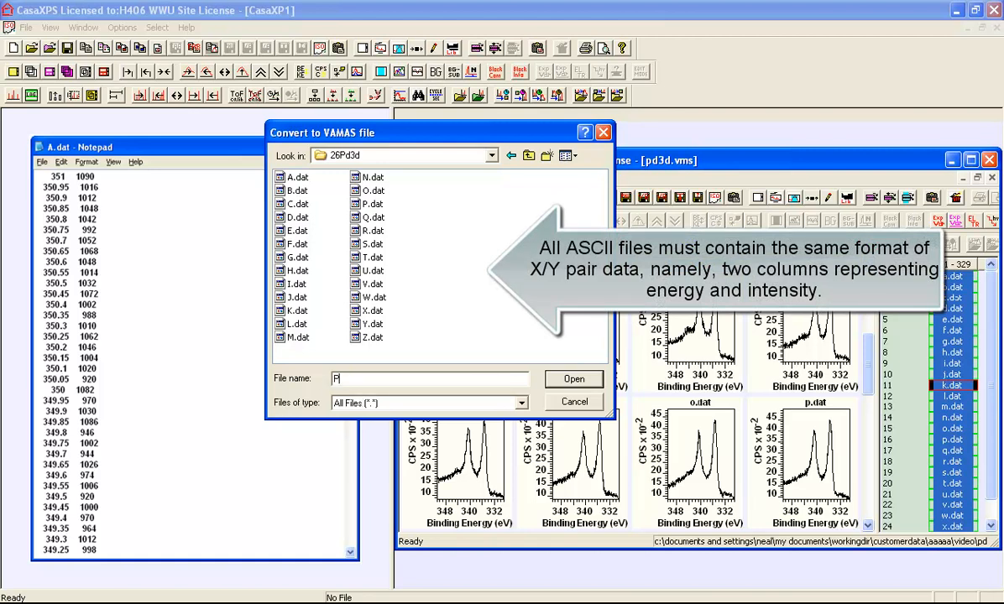
{"action": "type", "text": "d 3"}
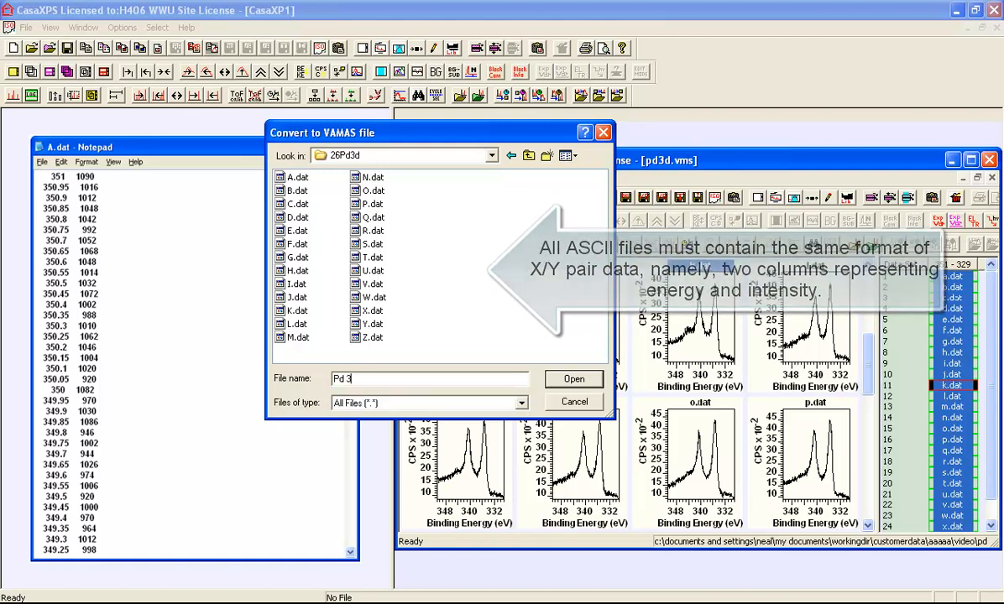
{"action": "type", "text": "d.dat"}
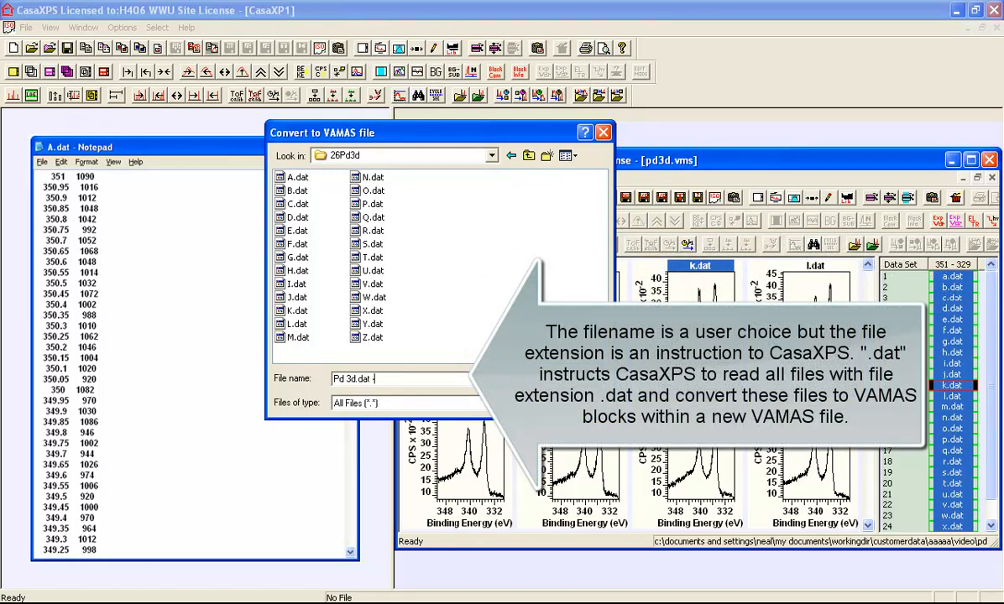
{"action": "type", "text": "-anode"}
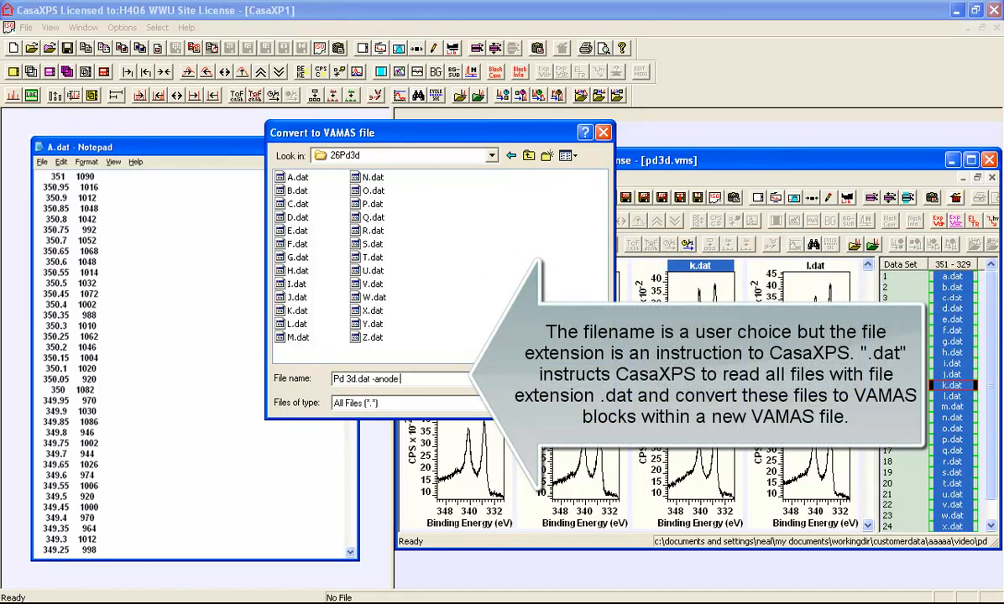
{"action": "type", "text": "Mg"}
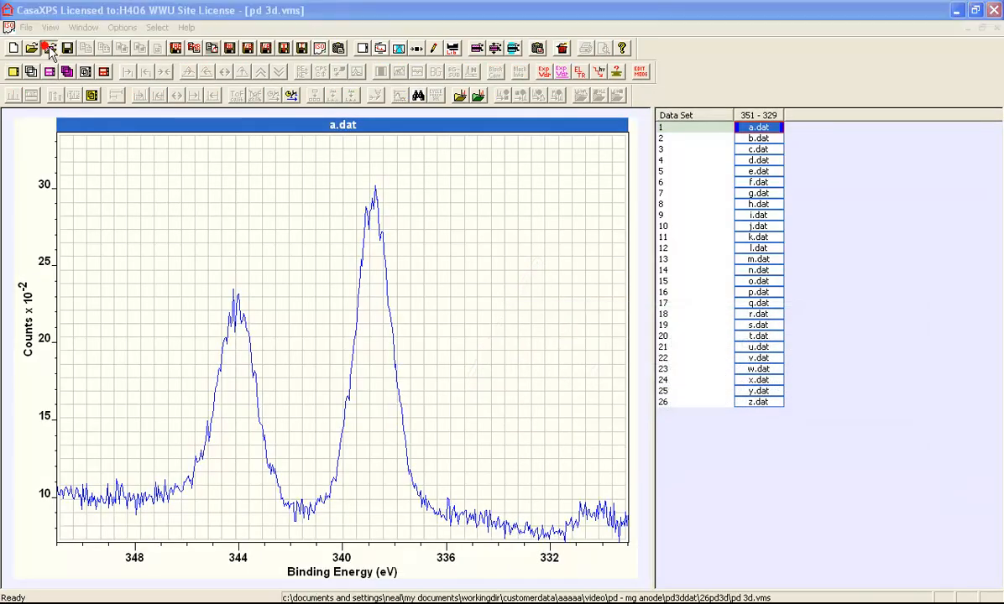
Step: Select the newly created pd 3d.vms in the 26Pd3d folder's file chooser
{"action": "left_click", "coordinate": [49, 48]}
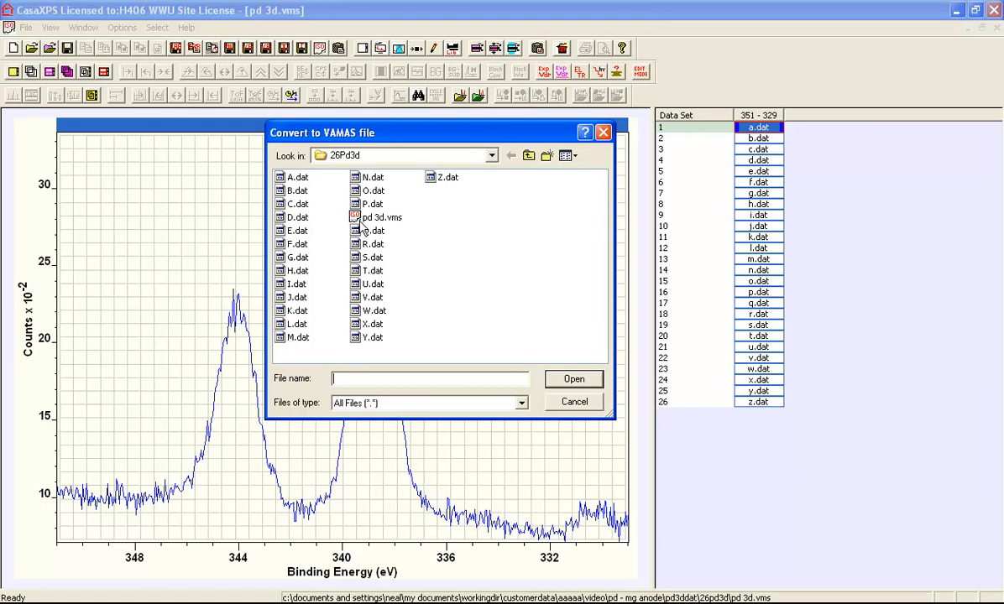
{"action": "left_click", "coordinate": [380, 218]}
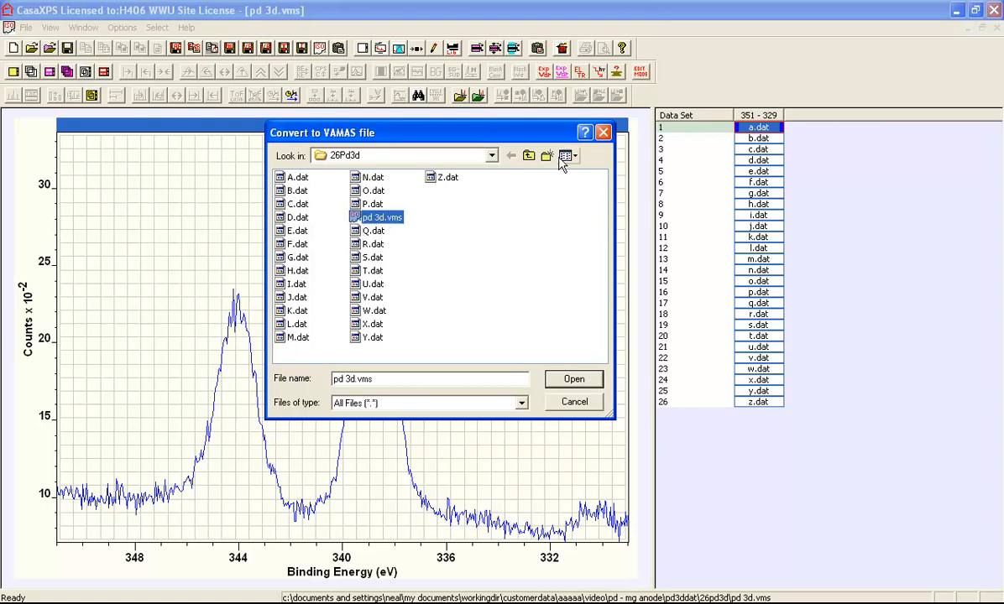
{"action": "mouse_move", "coordinate": [609, 141]}
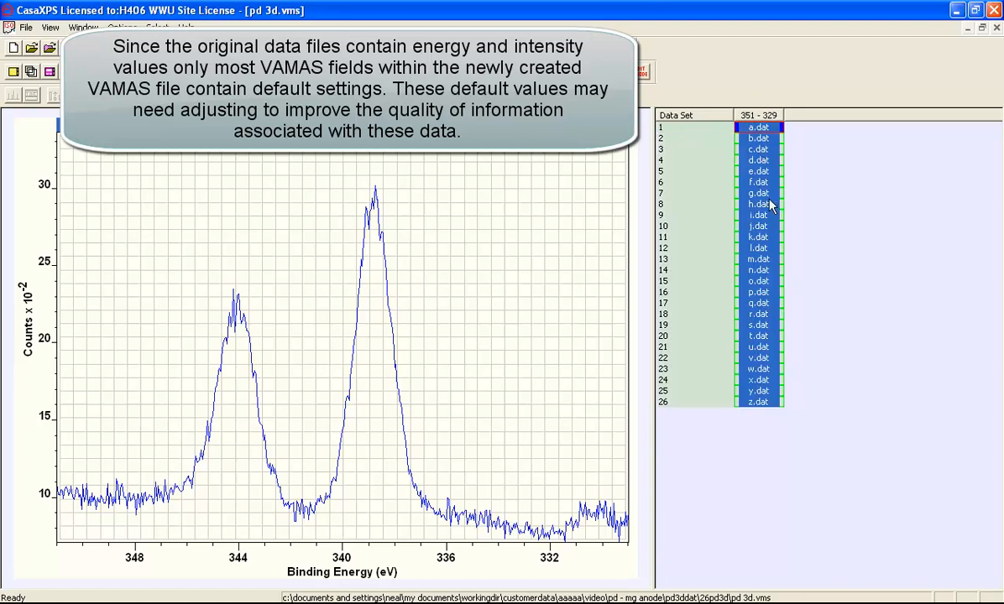
{"action": "mouse_move", "coordinate": [766, 298]}
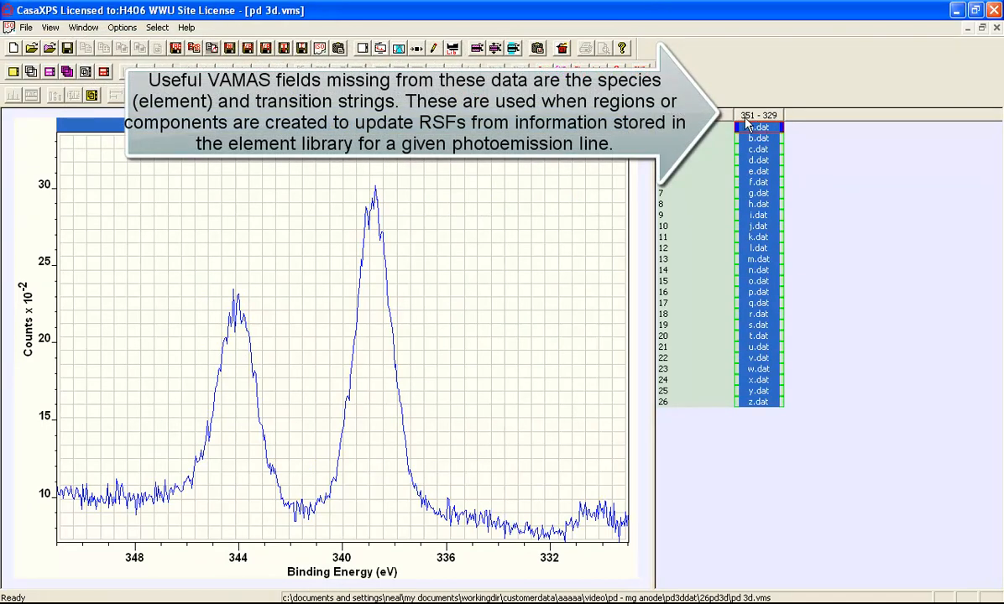
{"action": "mouse_move", "coordinate": [773, 124]}
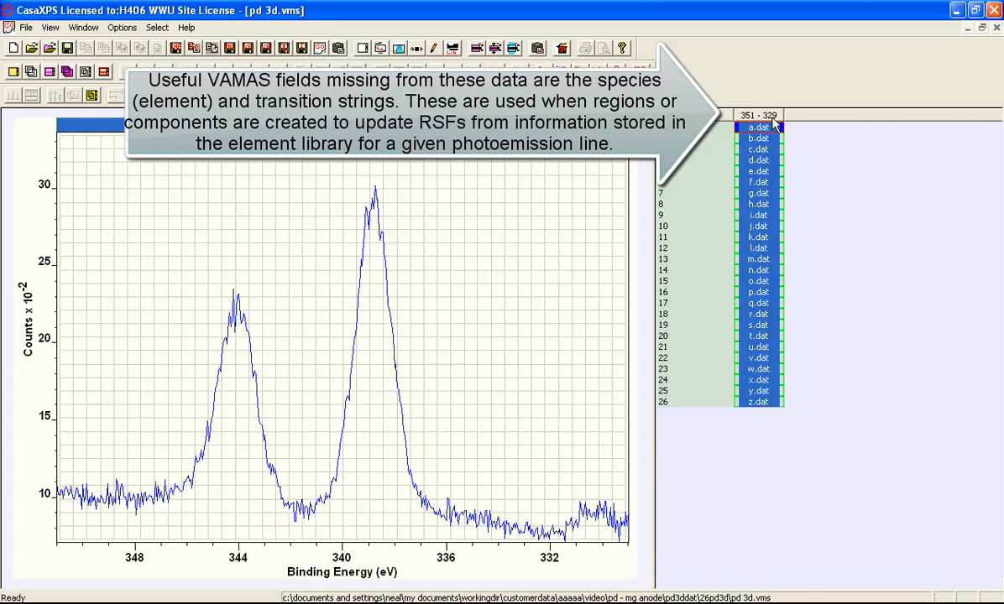
{"action": "mouse_move", "coordinate": [771, 122]}
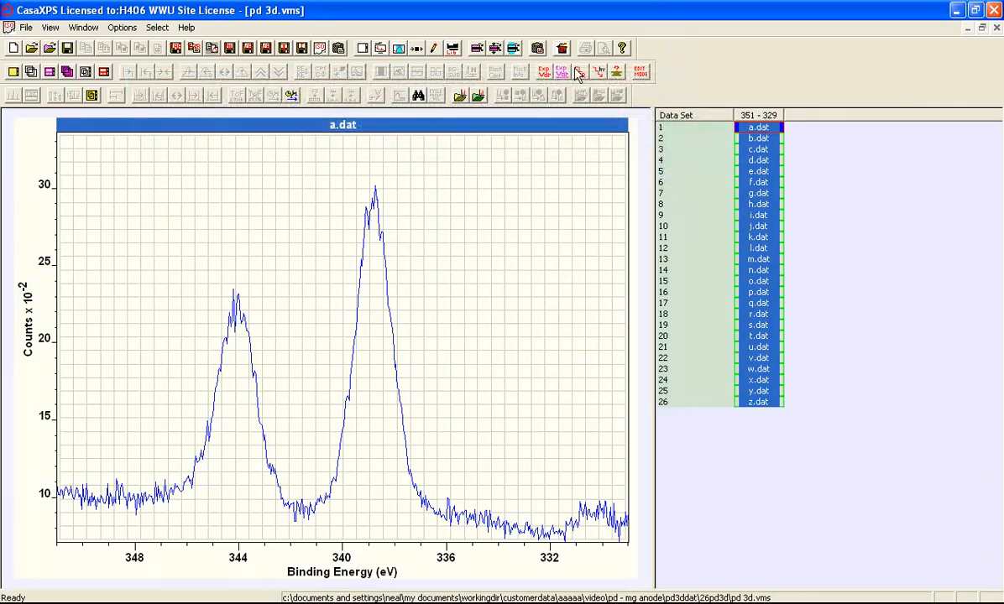
Step: Label all 26 data blocks with element Pd and transition 3d
{"action": "left_click", "coordinate": [578, 71]}
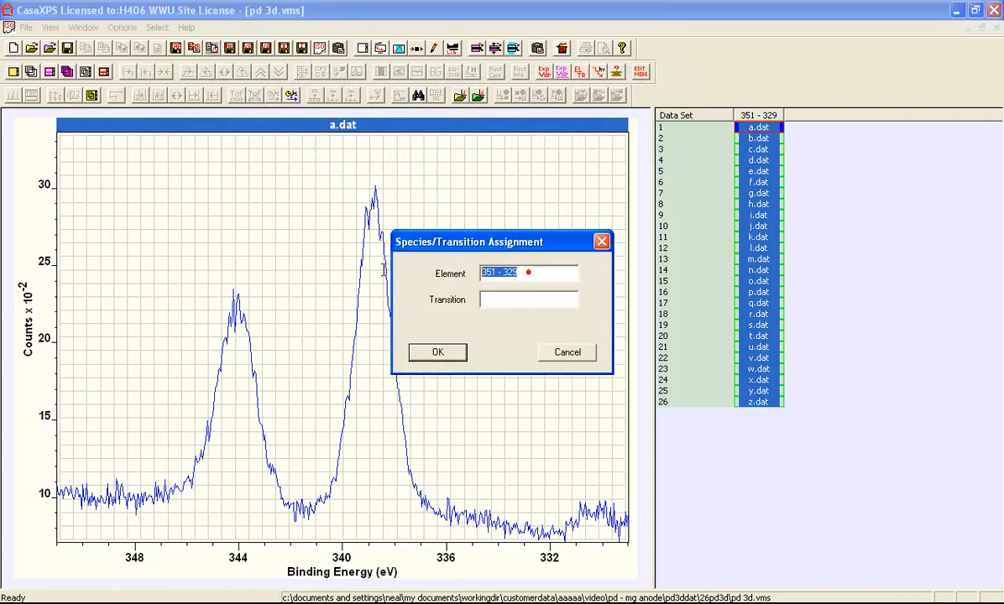
{"action": "type", "text": "Pd"}
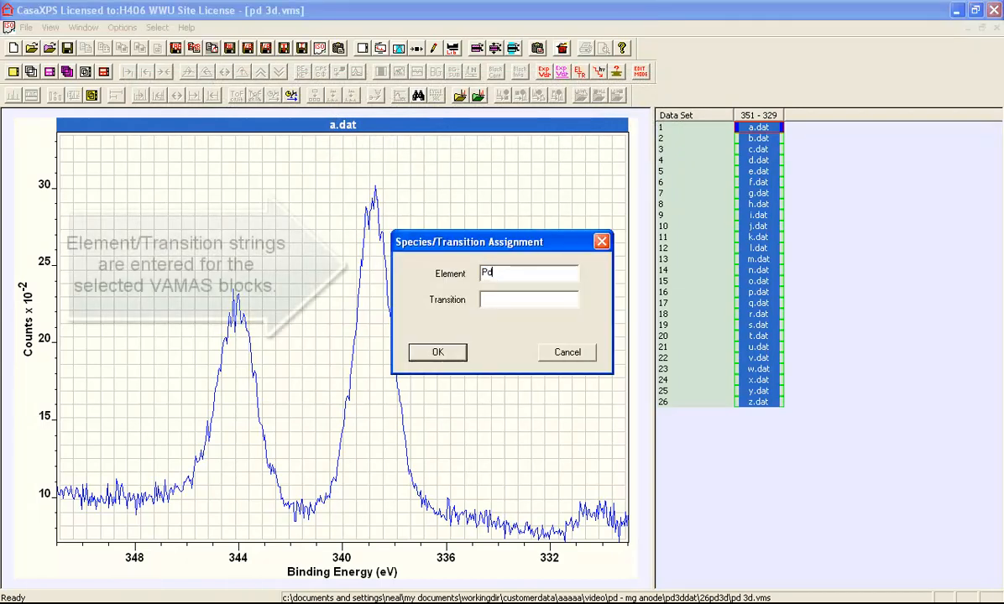
{"action": "type", "text": "3d"}
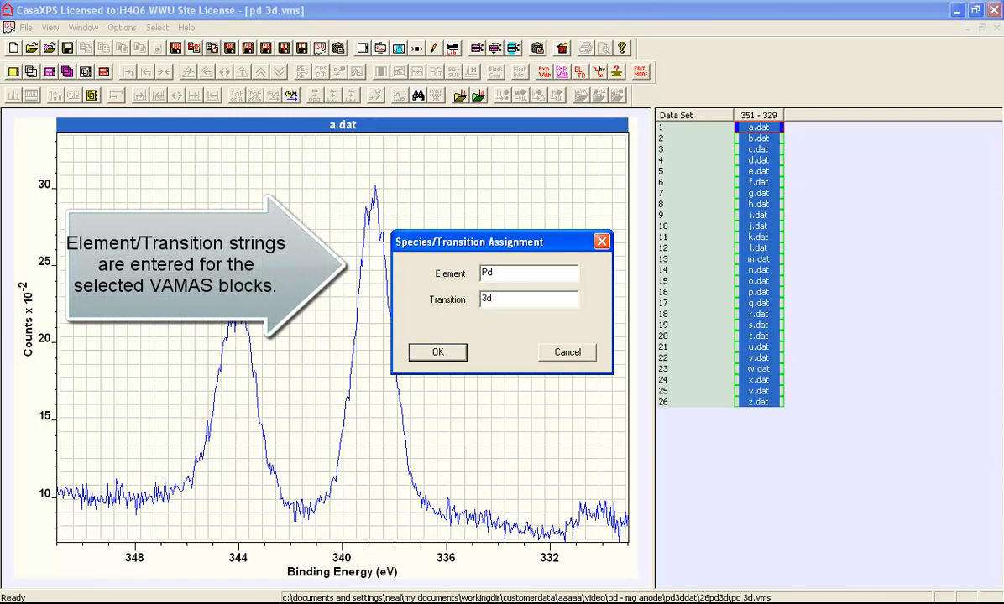
{"action": "left_click", "coordinate": [436, 351]}
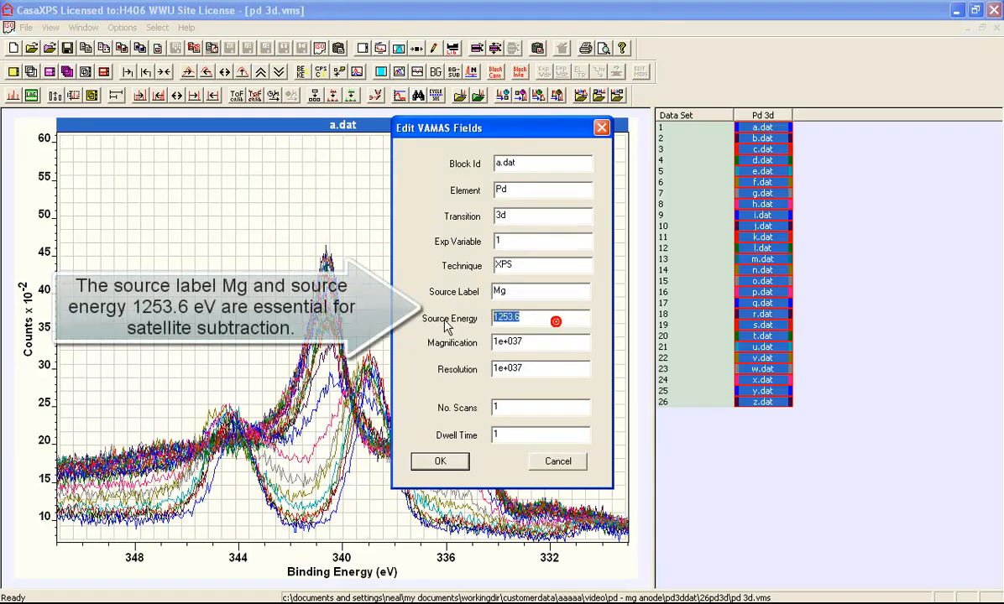
{"action": "mouse_move", "coordinate": [515, 292]}
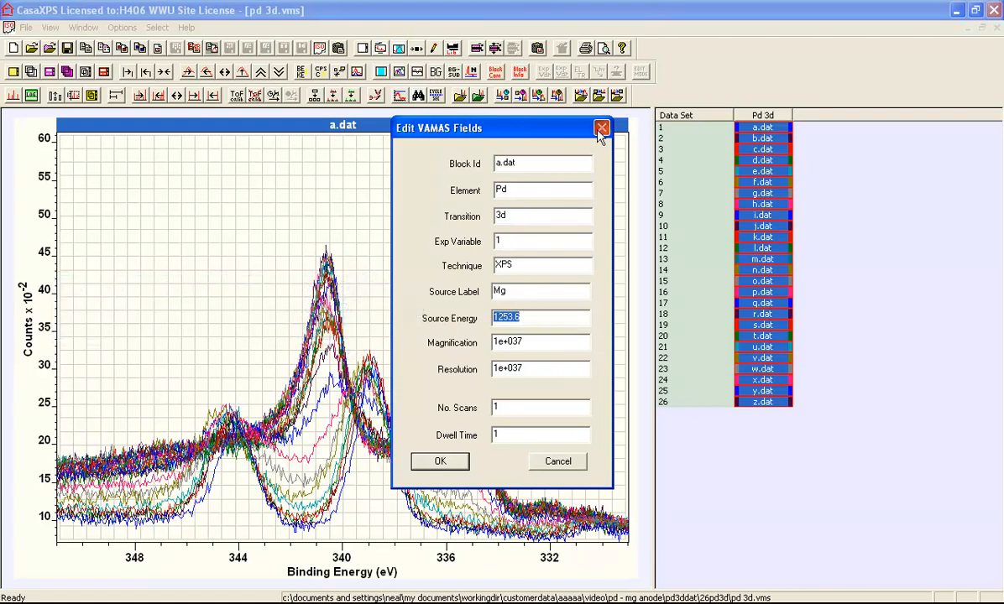
Step: Close Edit VAMAS Fields and display only the a.dat Pd 3d spectrum
{"action": "left_click", "coordinate": [601, 127]}
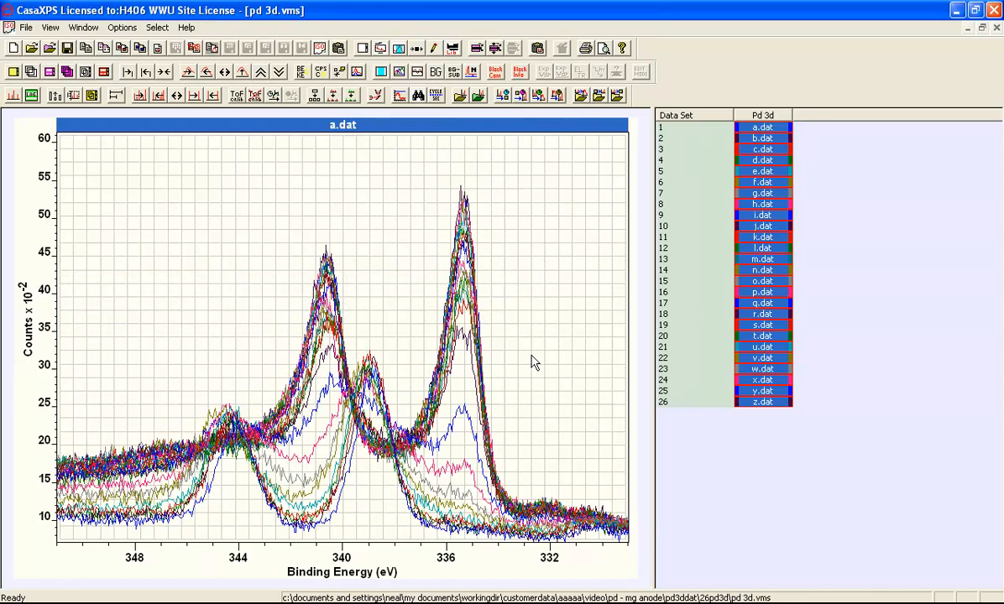
{"action": "mouse_move", "coordinate": [469, 372]}
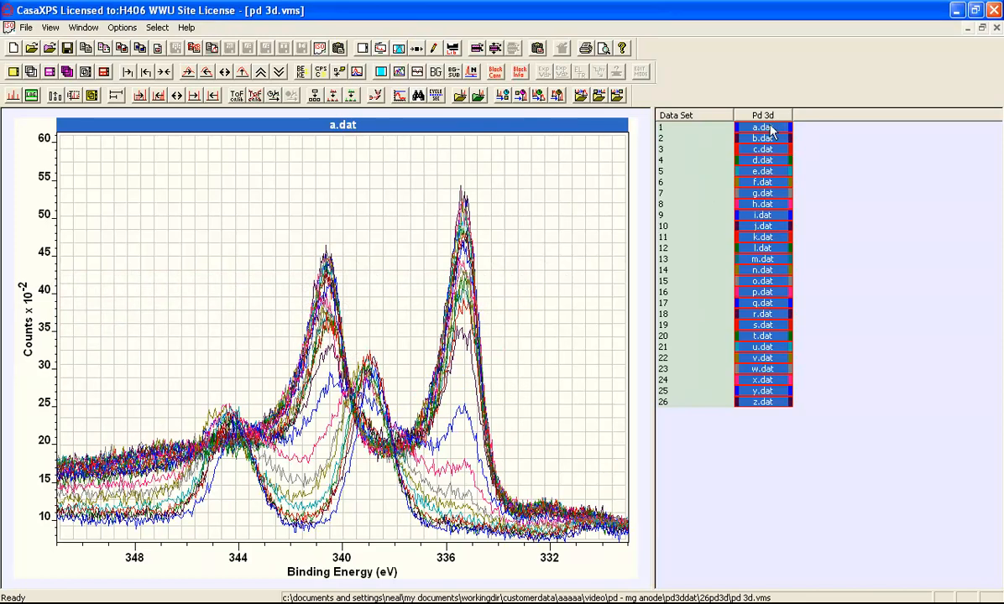
{"action": "left_click", "coordinate": [762, 127]}
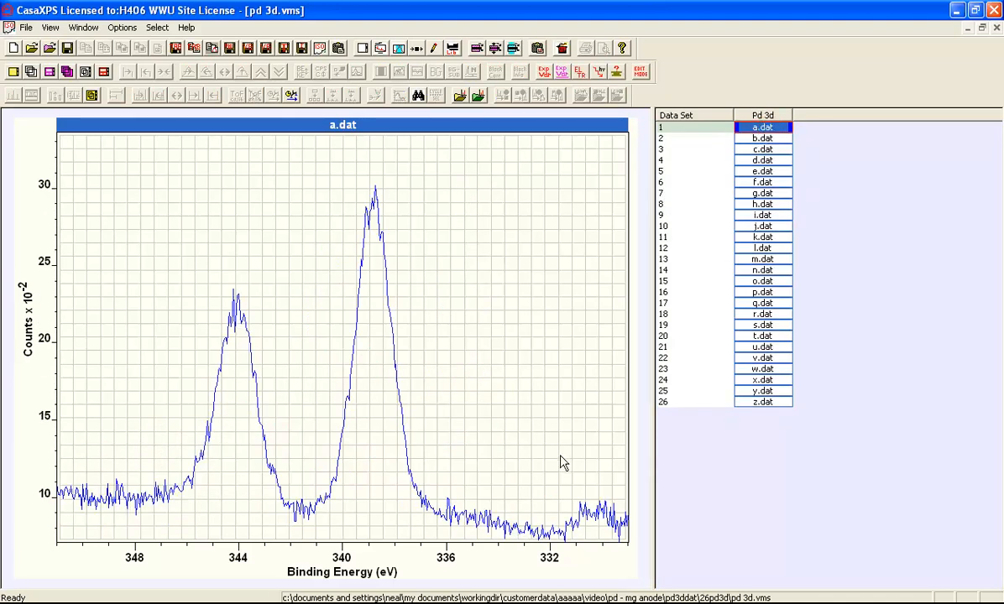
{"action": "mouse_move", "coordinate": [587, 525]}
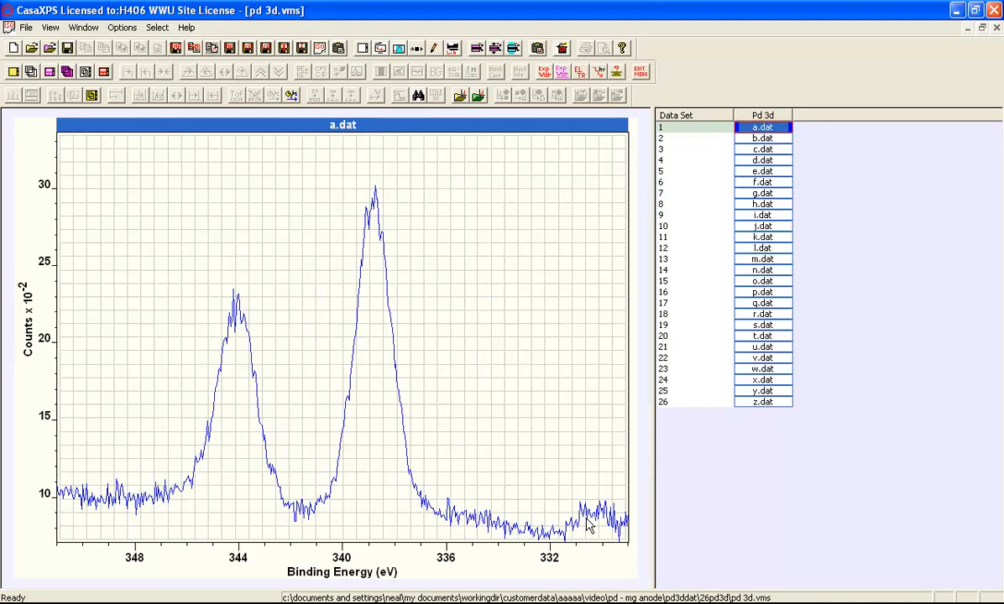
{"action": "mouse_move", "coordinate": [617, 533]}
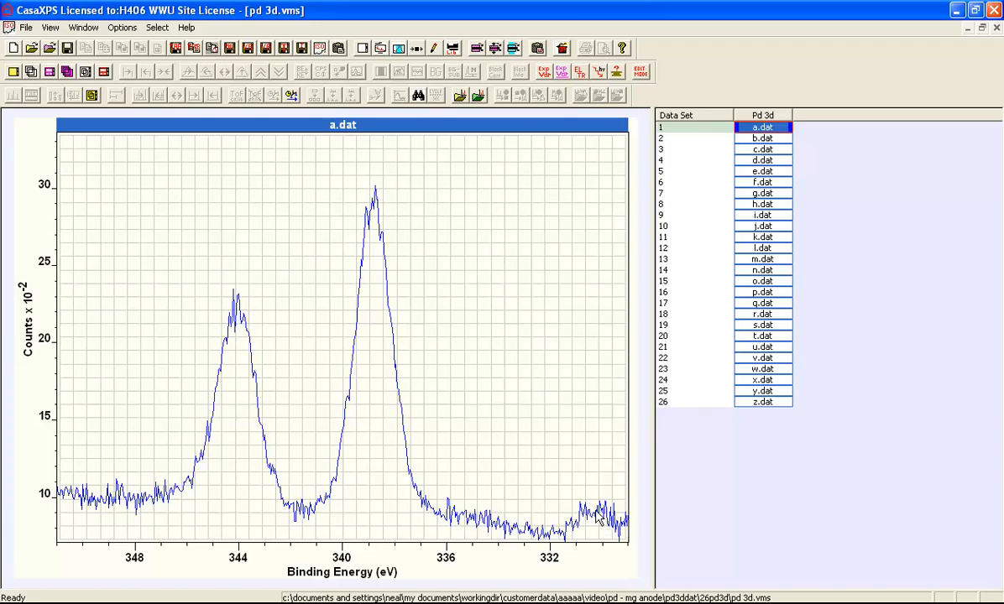
{"action": "mouse_move", "coordinate": [386, 354]}
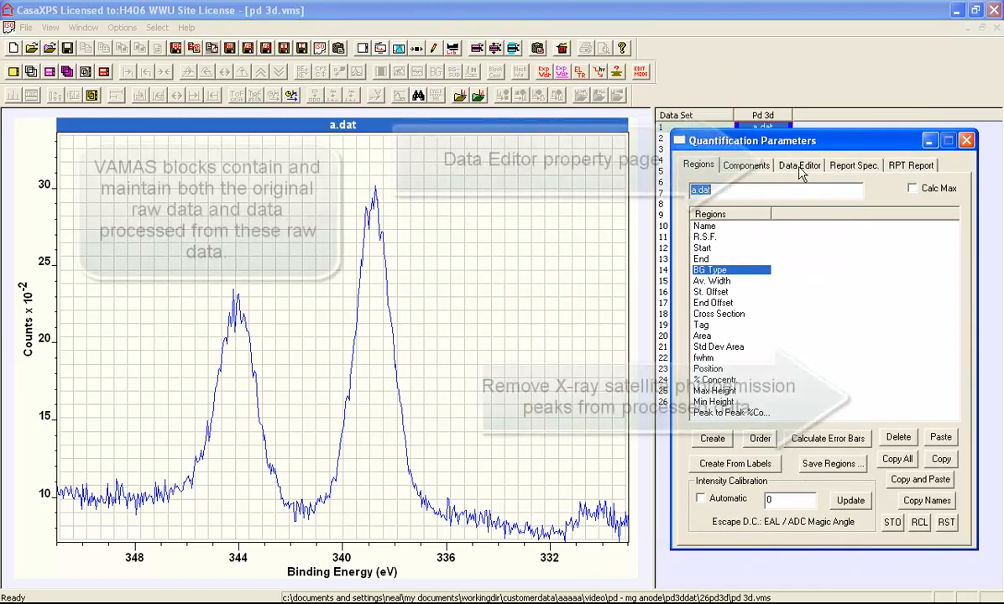
Step: Create a Pd 3d region (348.197–334.424 eV, U 2 Tougaard) and view its data values
{"action": "left_click", "coordinate": [798, 165]}
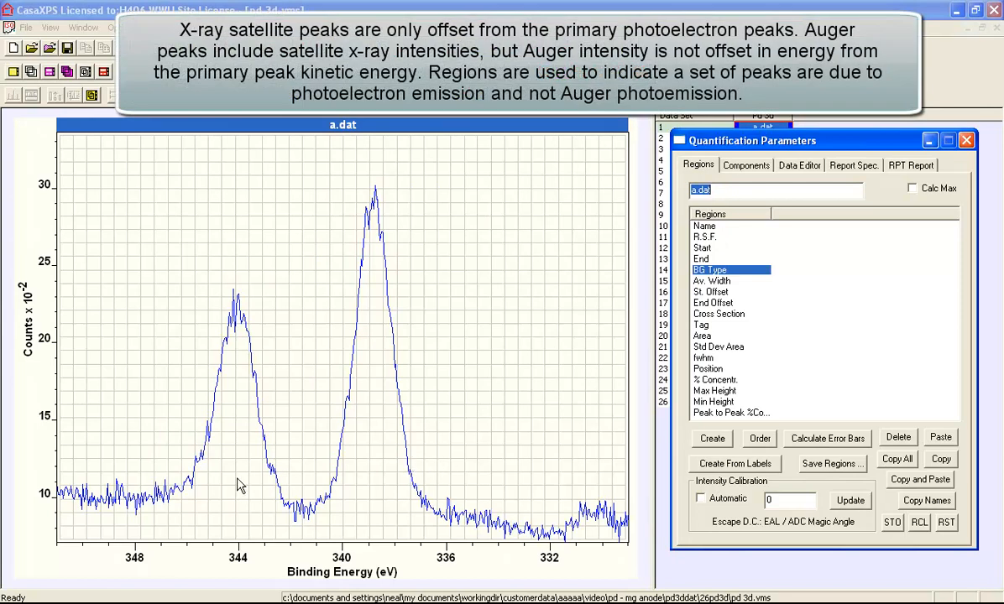
{"action": "mouse_move", "coordinate": [699, 437]}
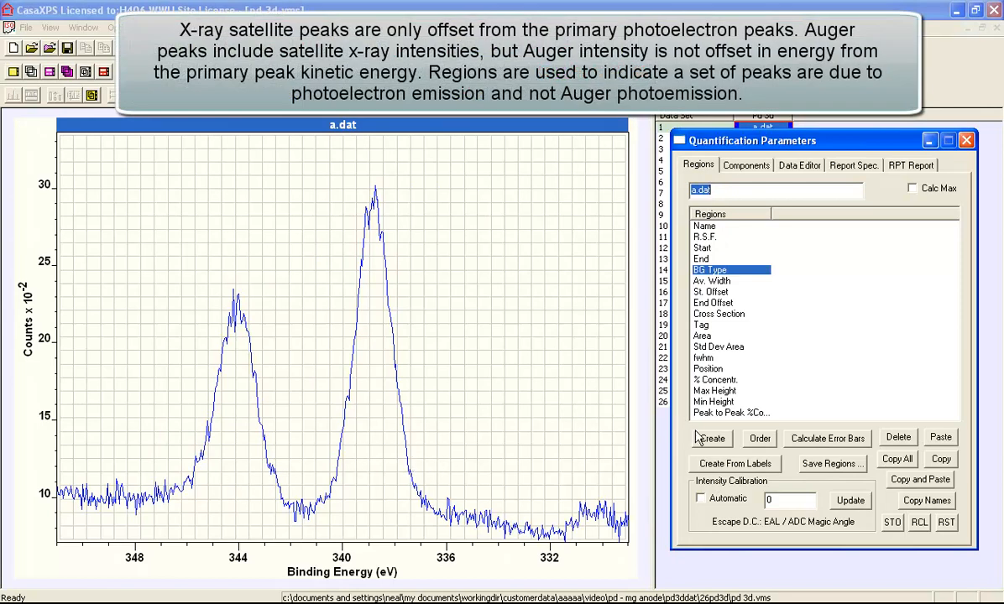
{"action": "left_click", "coordinate": [711, 437]}
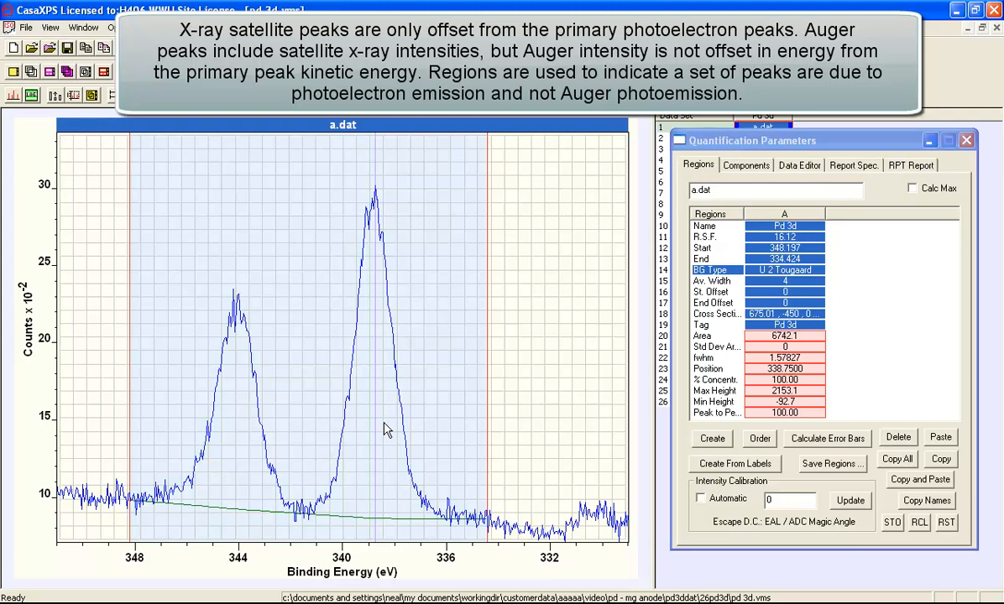
{"action": "mouse_move", "coordinate": [592, 518]}
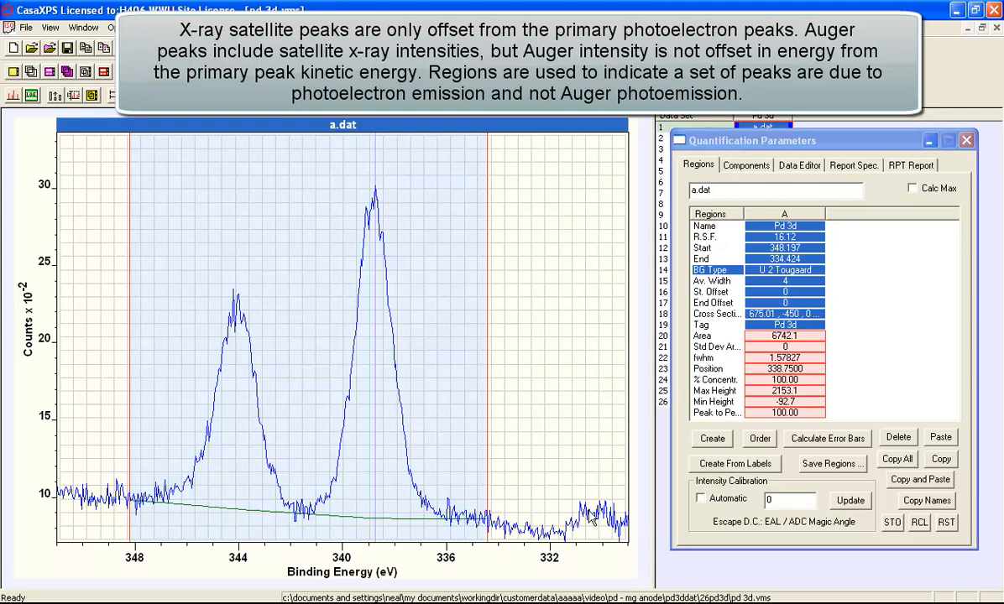
{"action": "left_click", "coordinate": [799, 164]}
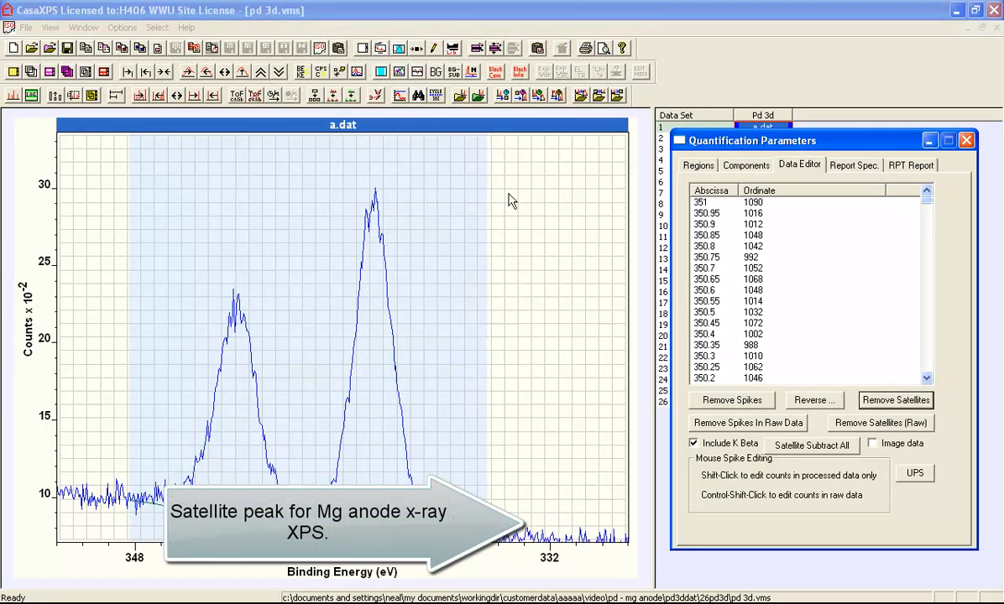
Step: Apply Remove Satellites (Raw) to strip Mg X-ray satellites from a.dat's Pd 3d data
{"action": "left_click", "coordinate": [241, 71]}
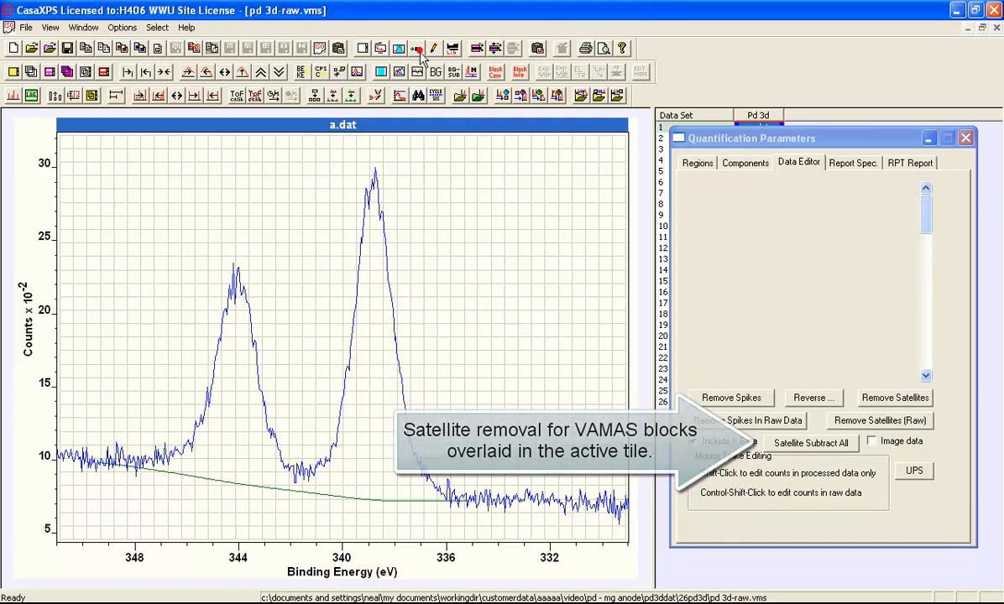
Step: Review the processing history, undo the last processing step, and close the window
{"action": "left_click", "coordinate": [417, 47]}
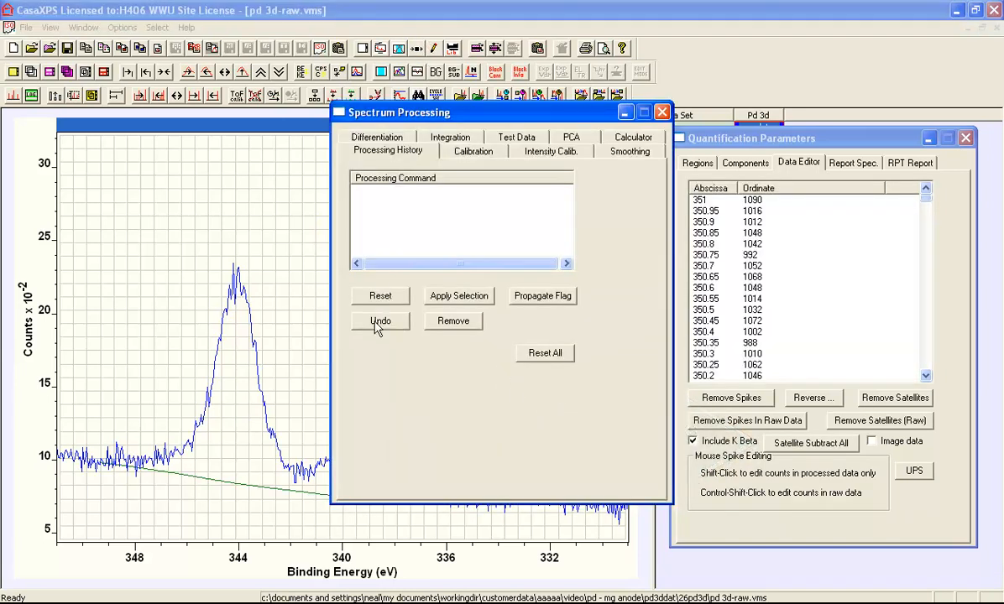
{"action": "left_click", "coordinate": [380, 321]}
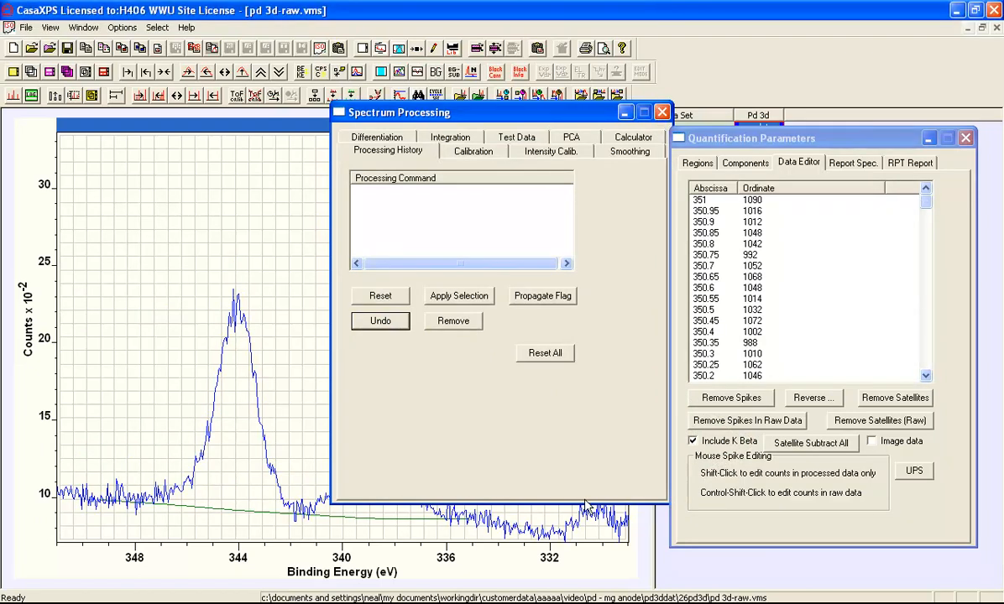
{"action": "left_click", "coordinate": [661, 112]}
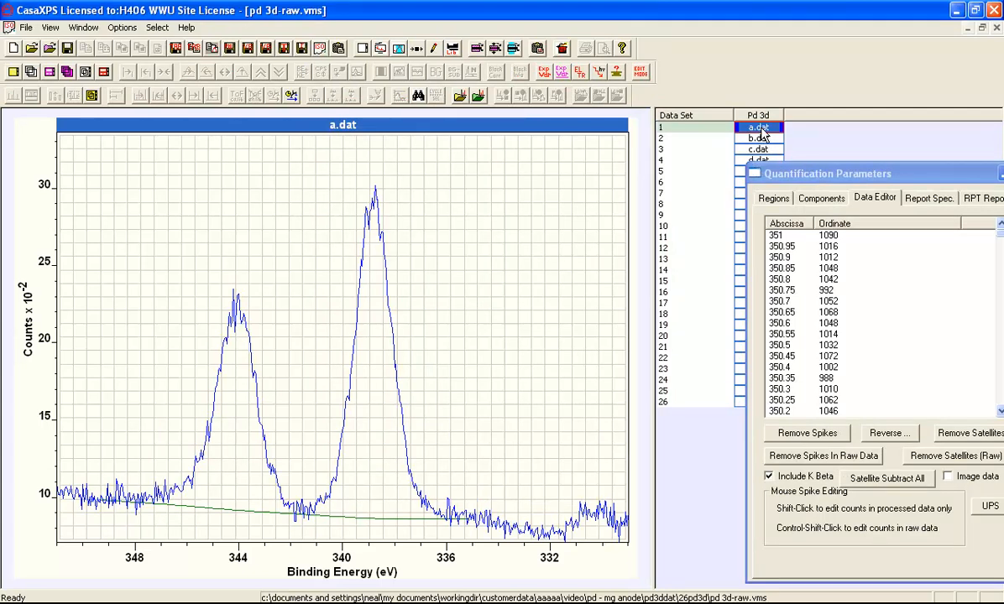
Step: Overlay all 26 Pd 3d blocks and propagate a.dat's Pd 3d Tougaard region to each
{"action": "left_click", "coordinate": [773, 199]}
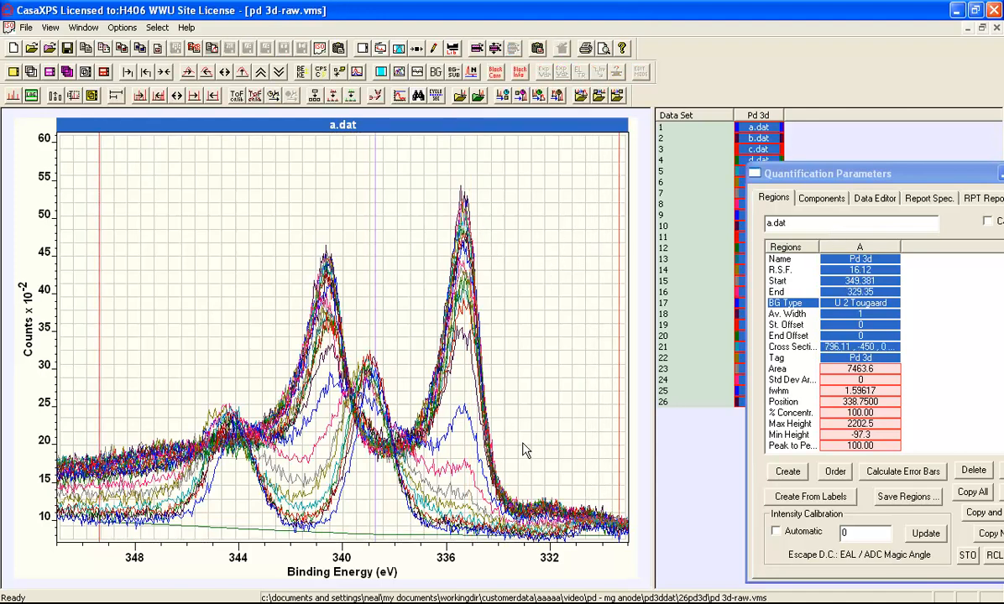
{"action": "mouse_move", "coordinate": [365, 248]}
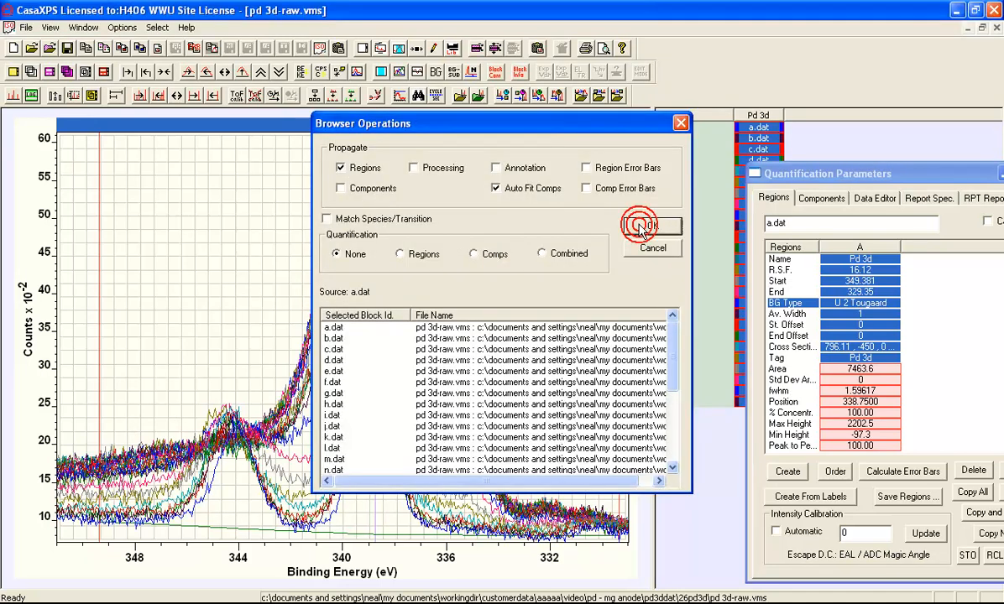
{"action": "left_click", "coordinate": [652, 227]}
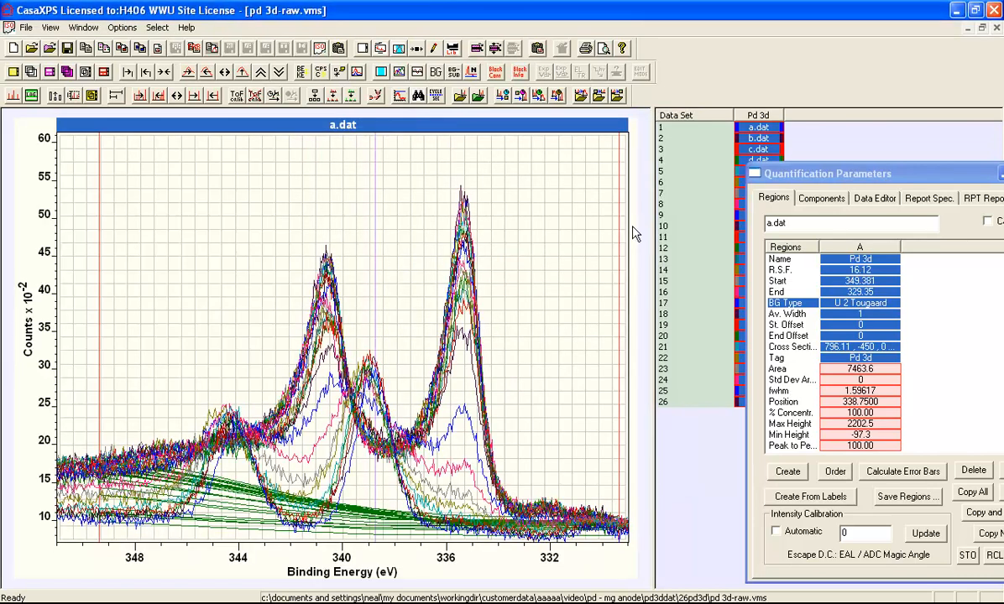
{"action": "mouse_move", "coordinate": [708, 293]}
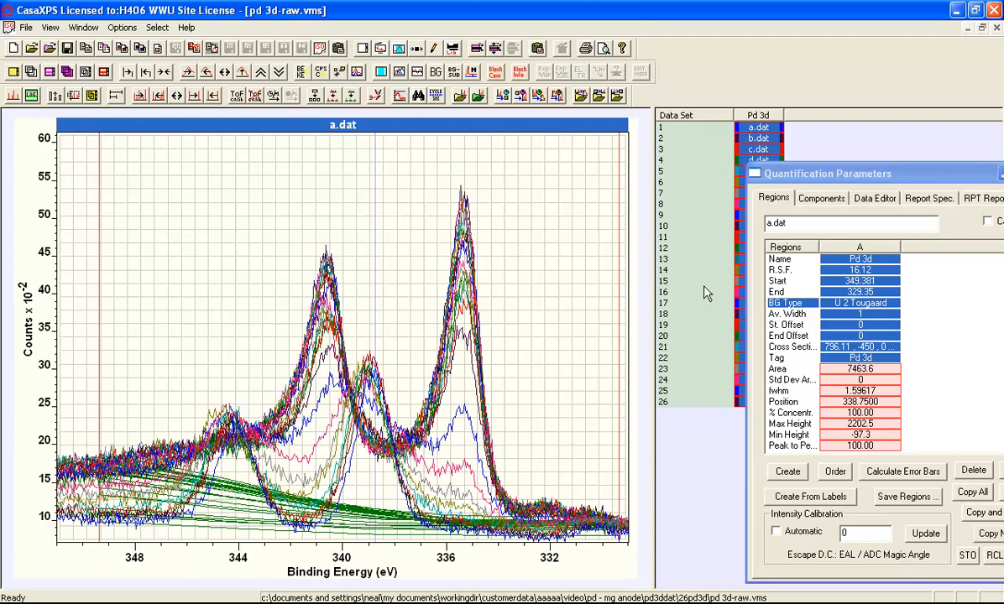
Step: Run Satellite Subtract All on the 26 spectra, altering processed data only
{"action": "left_click", "coordinate": [875, 198]}
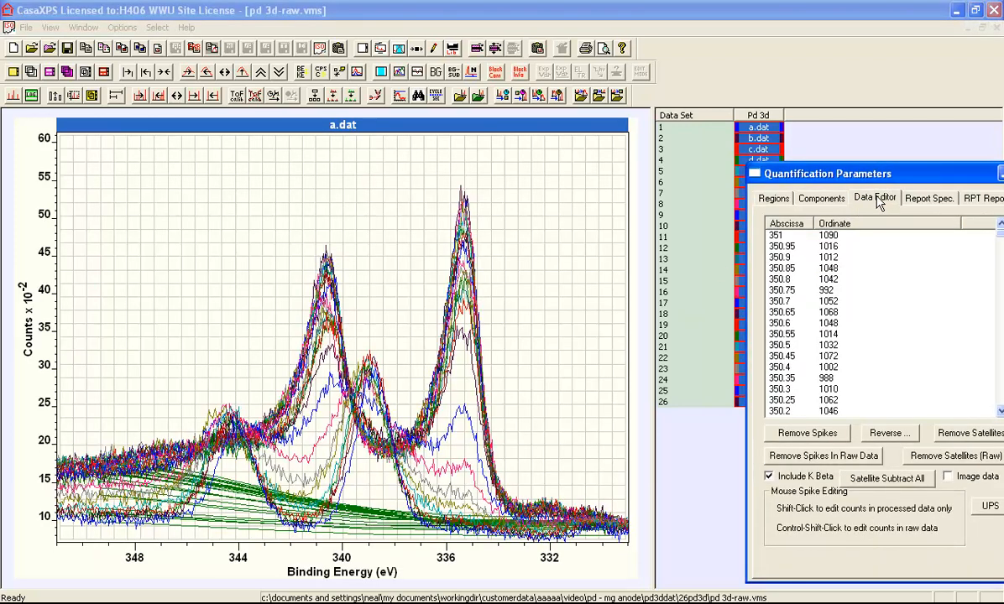
{"action": "left_click_drag", "start_coordinate": [873, 174], "coordinate": [739, 173]}
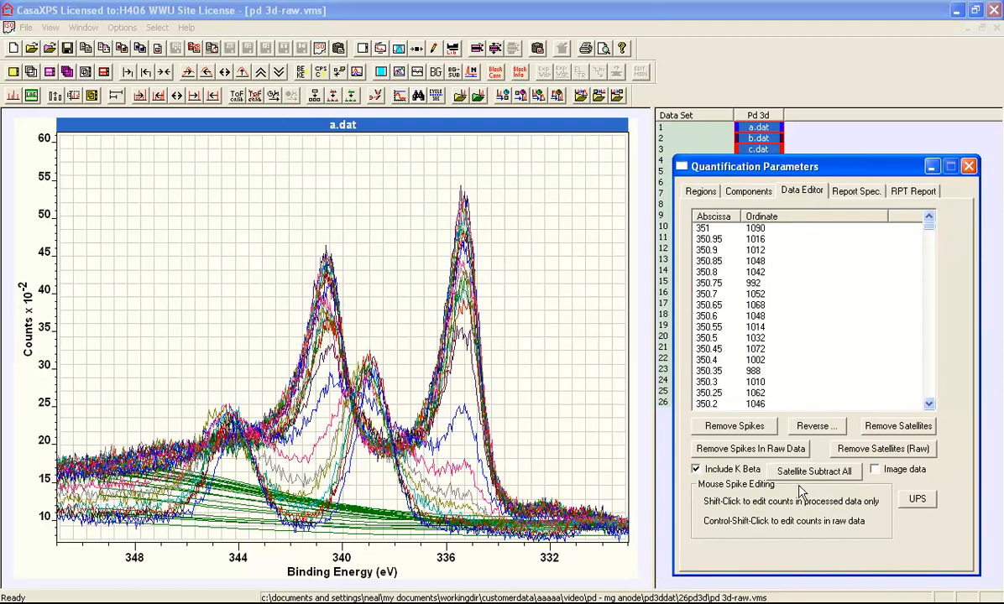
{"action": "mouse_move", "coordinate": [844, 478]}
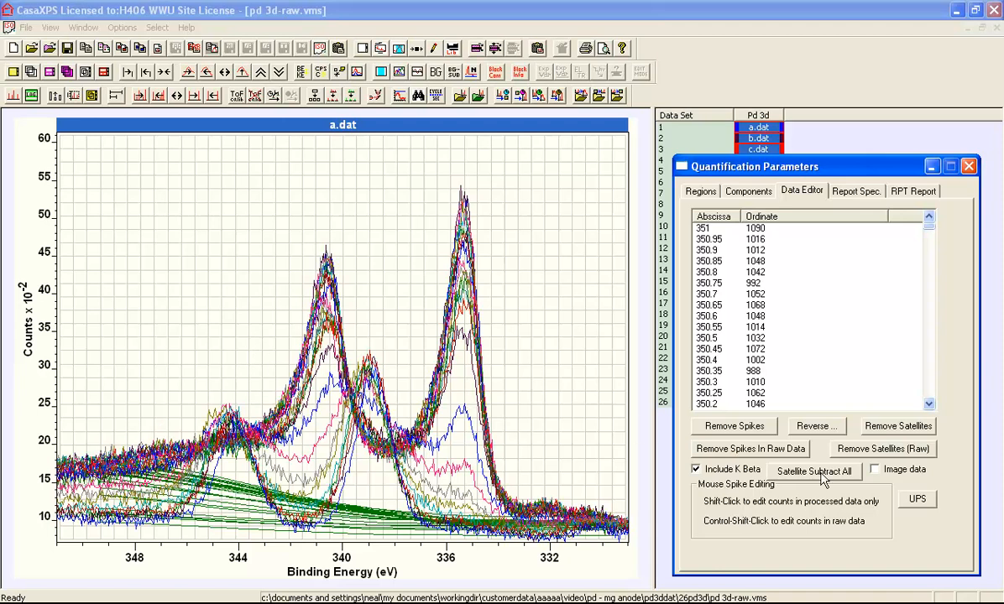
{"action": "left_click", "coordinate": [814, 471]}
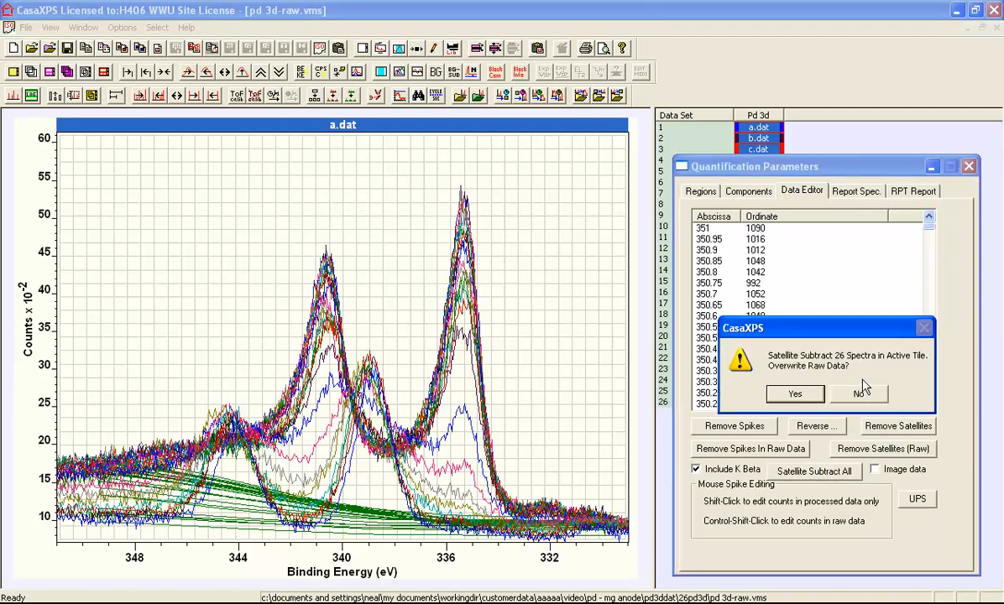
{"action": "mouse_move", "coordinate": [852, 368]}
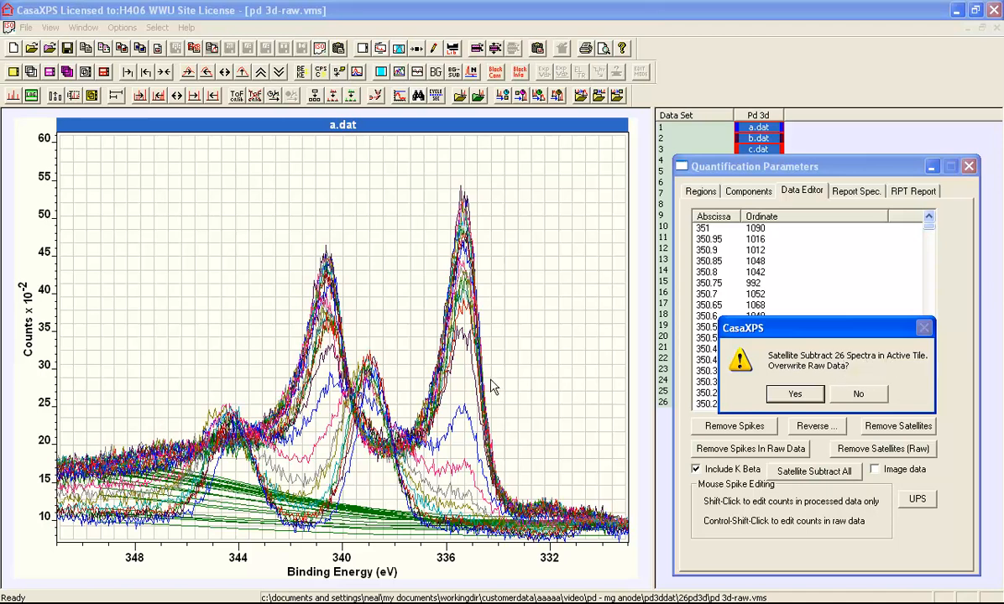
{"action": "mouse_move", "coordinate": [431, 293]}
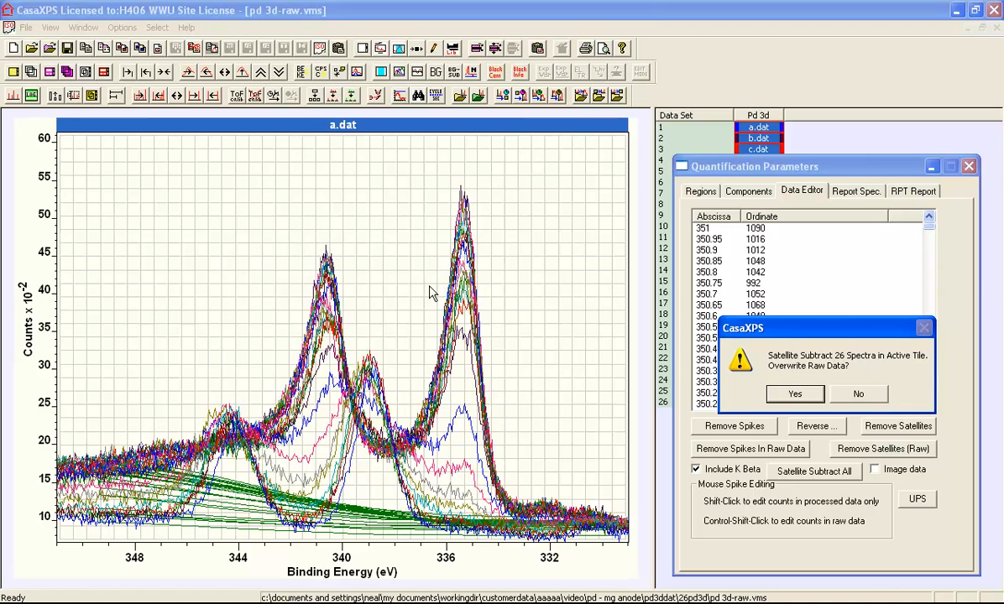
{"action": "mouse_move", "coordinate": [795, 393]}
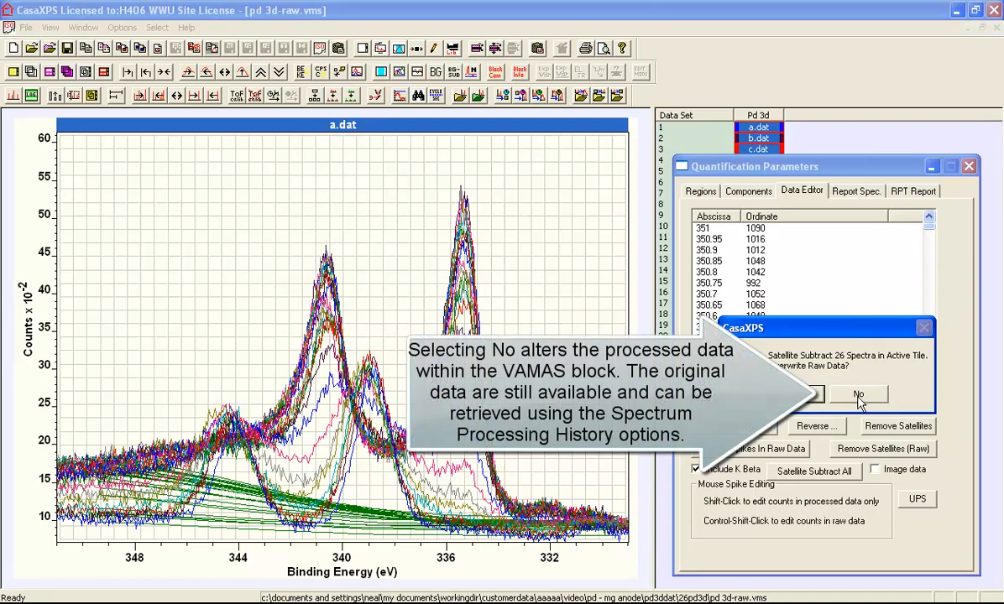
{"action": "left_click", "coordinate": [858, 394]}
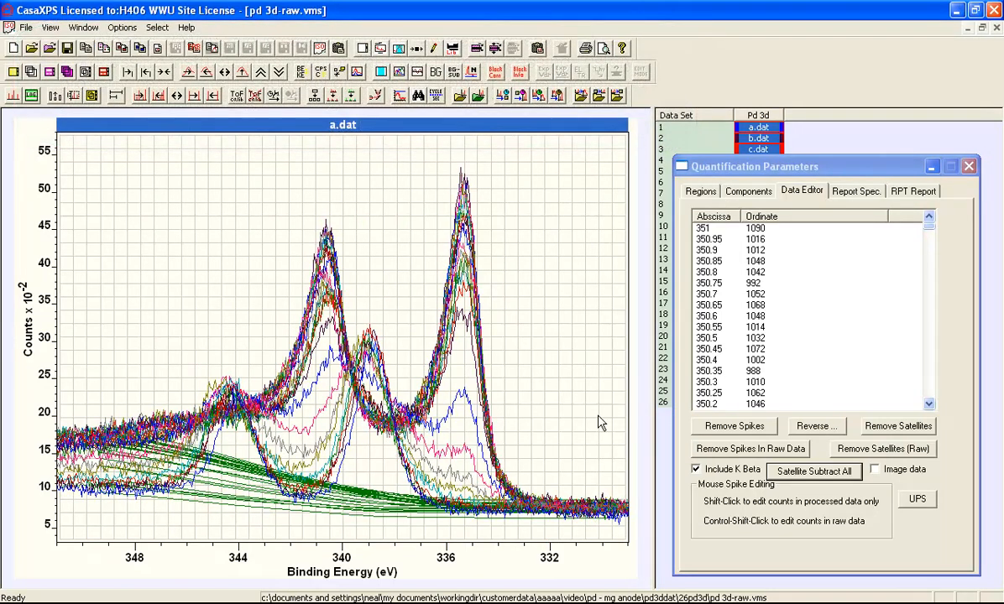
{"action": "mouse_move", "coordinate": [818, 466]}
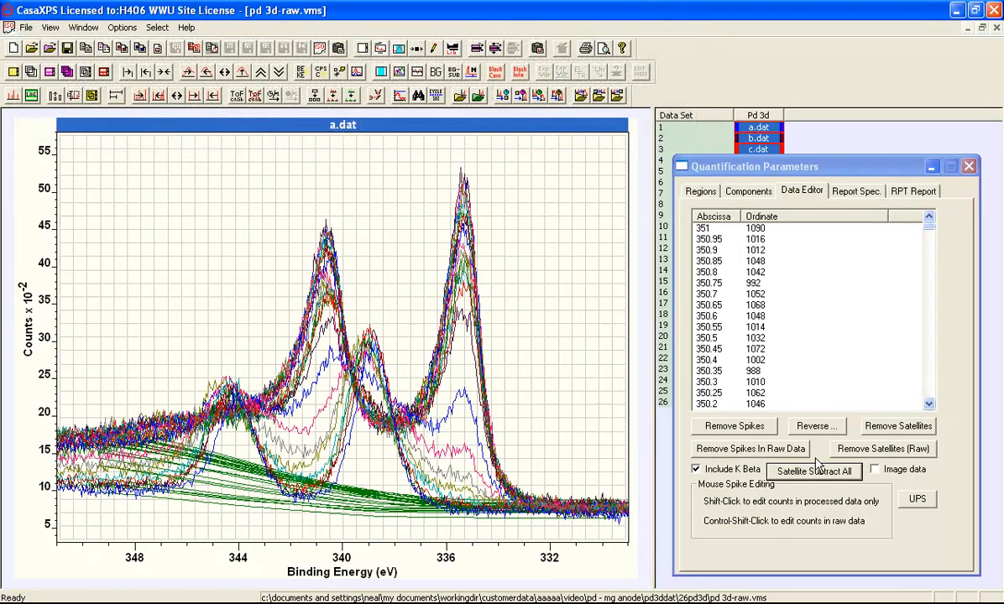
Step: Rerun Satellite Subtract All overwriting raw data, then close Quantification Parameters
{"action": "left_click", "coordinate": [812, 471]}
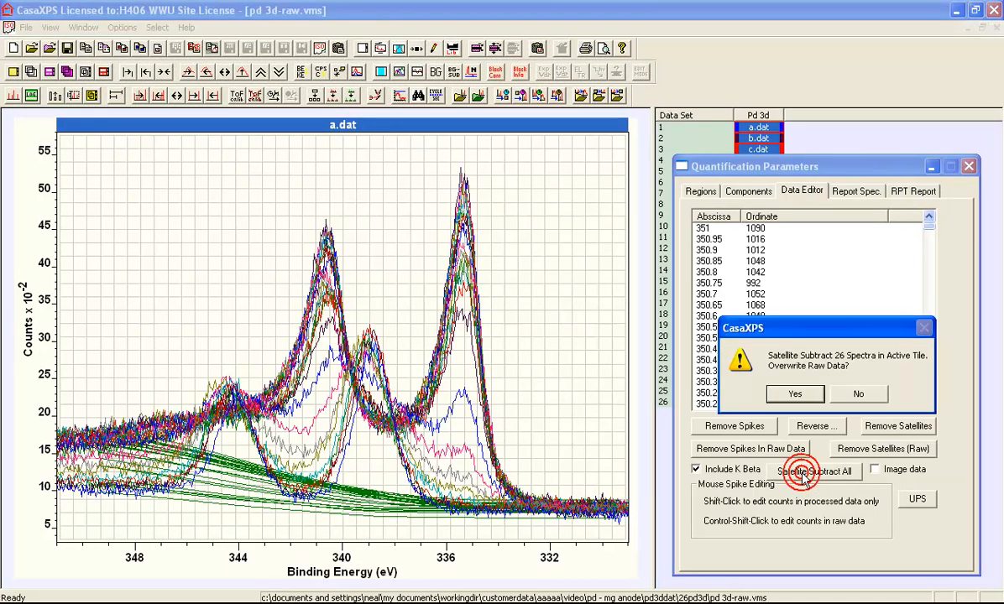
{"action": "left_click", "coordinate": [794, 394]}
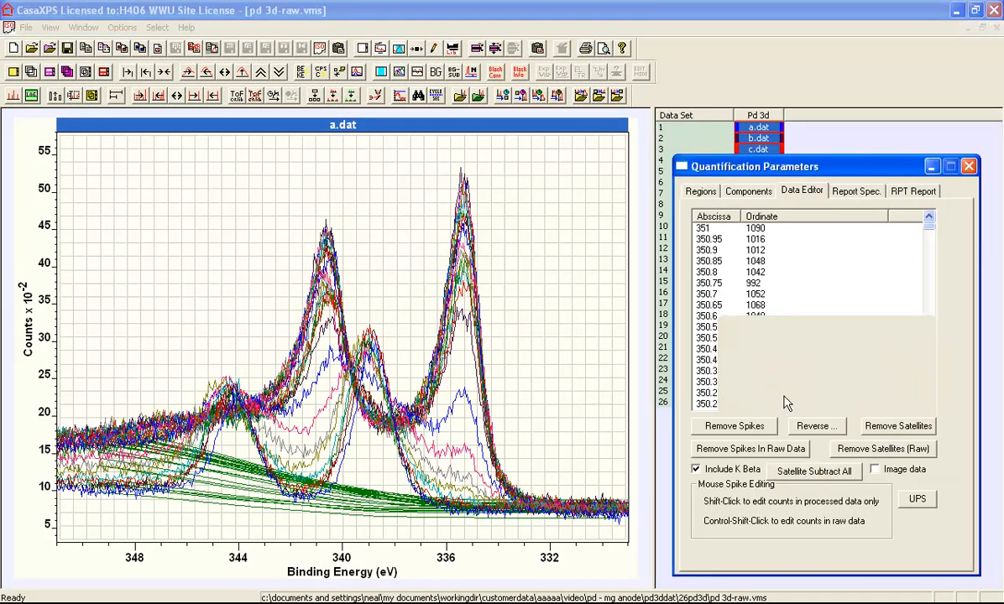
{"action": "left_click", "coordinate": [813, 471]}
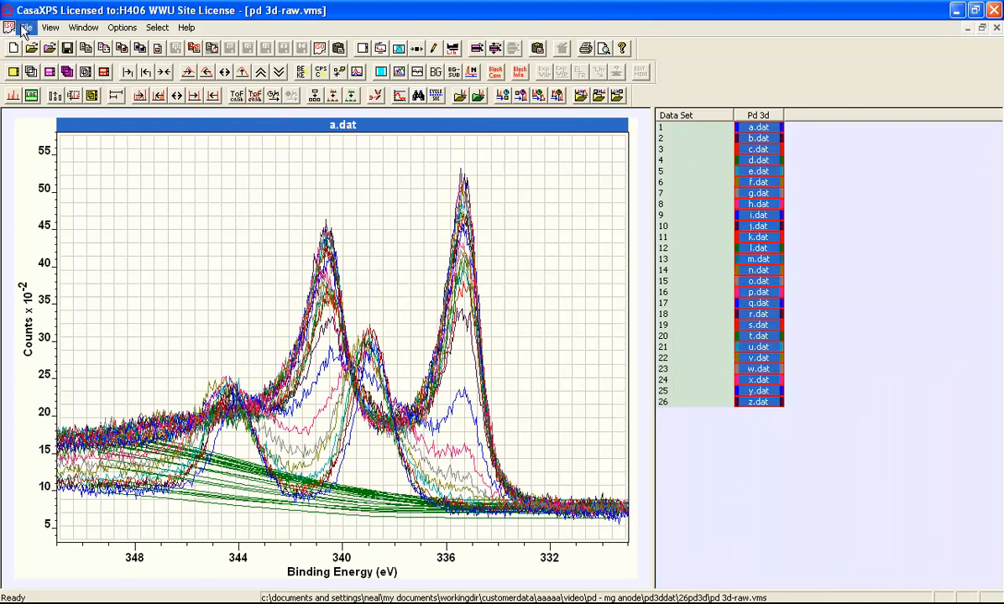
Step: Save the data as 'pd 3d-sat-proc.vms', replacing 'raw' with 'sat-proc' in the name
{"action": "left_click", "coordinate": [26, 28]}
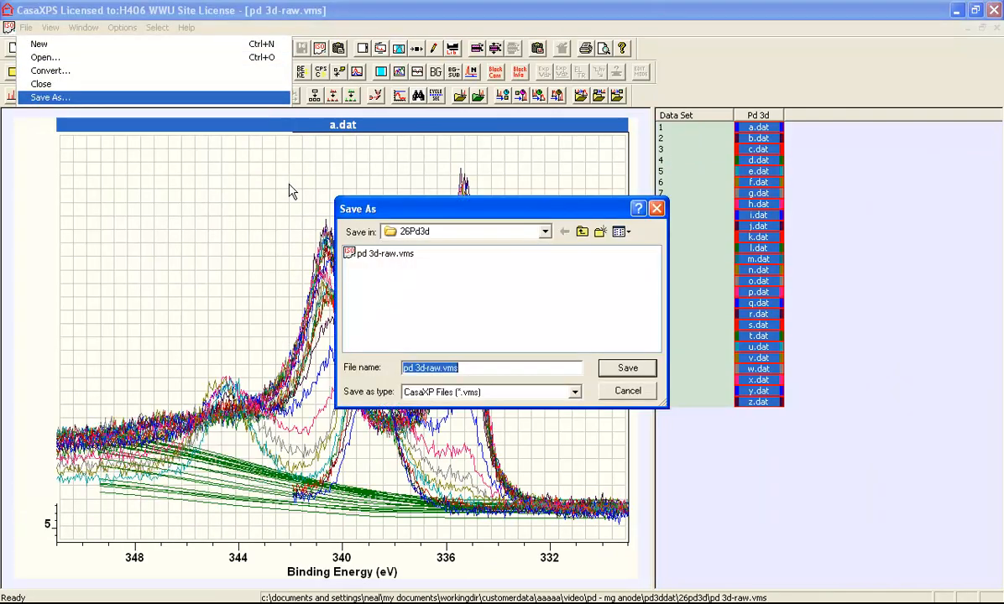
{"action": "left_click", "coordinate": [492, 367]}
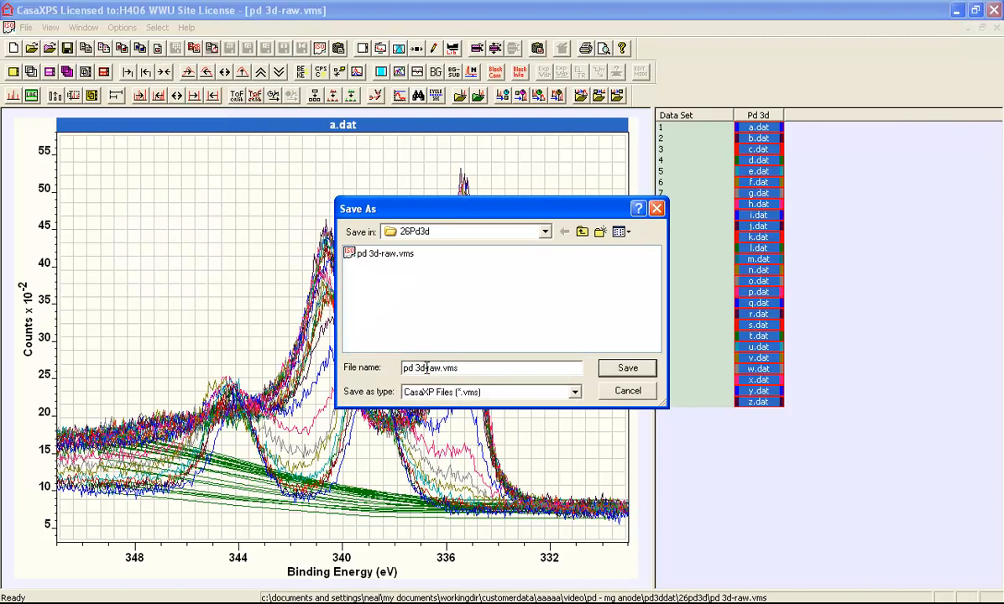
{"action": "double_click", "coordinate": [432, 367]}
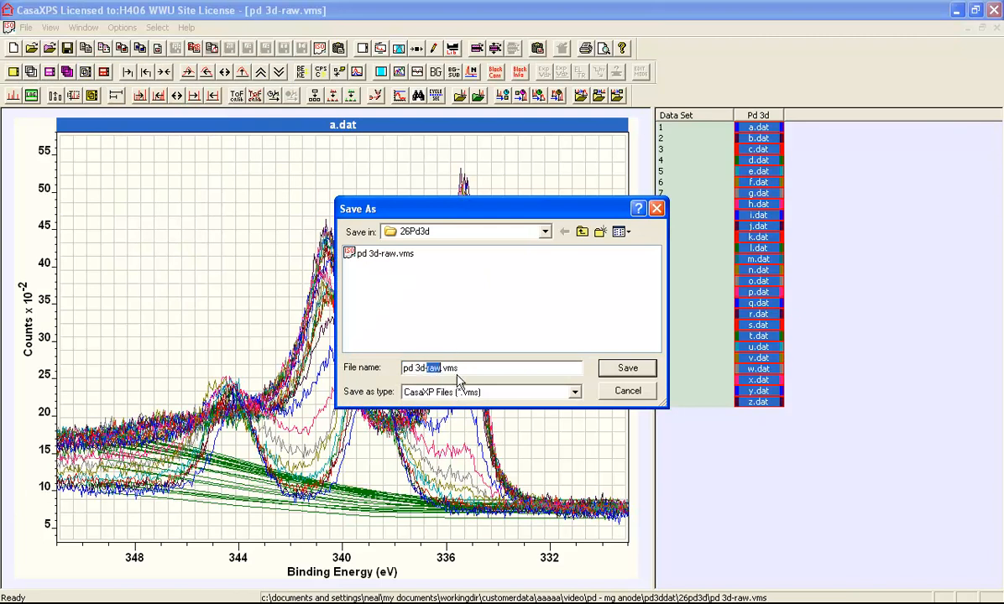
{"action": "type", "text": "sat"}
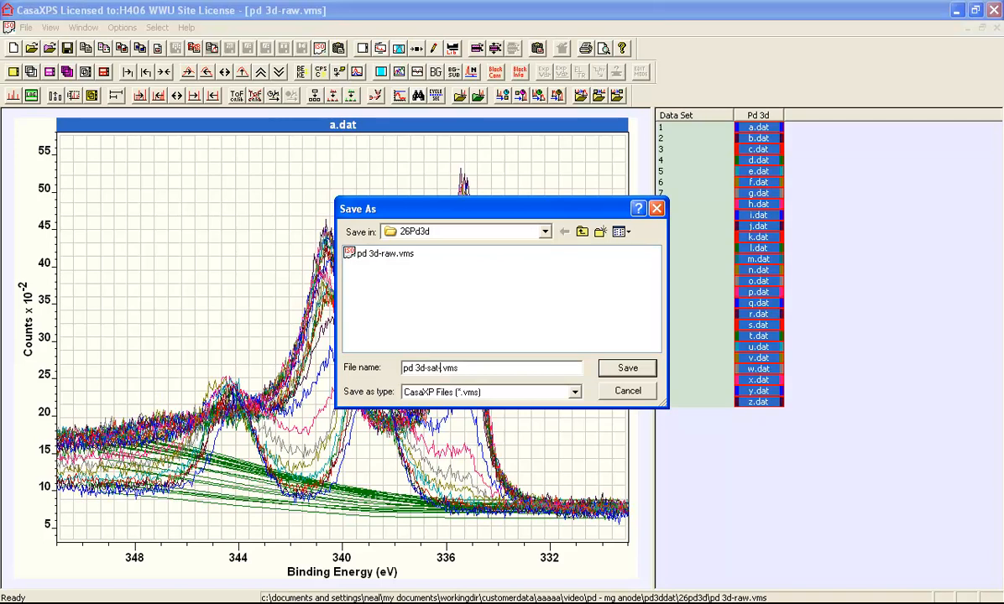
{"action": "type", "text": "-proc"}
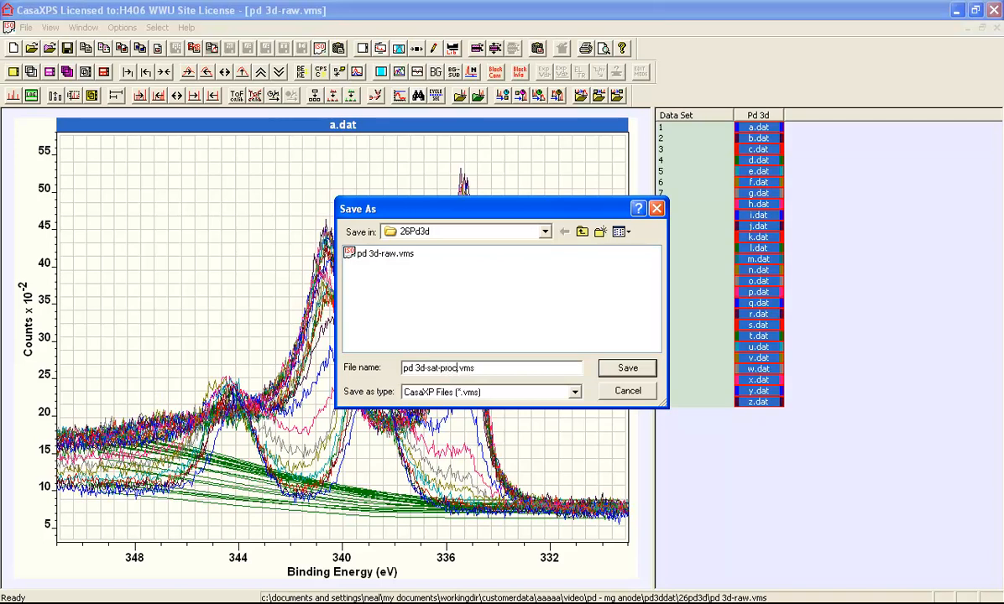
{"action": "left_click", "coordinate": [627, 368]}
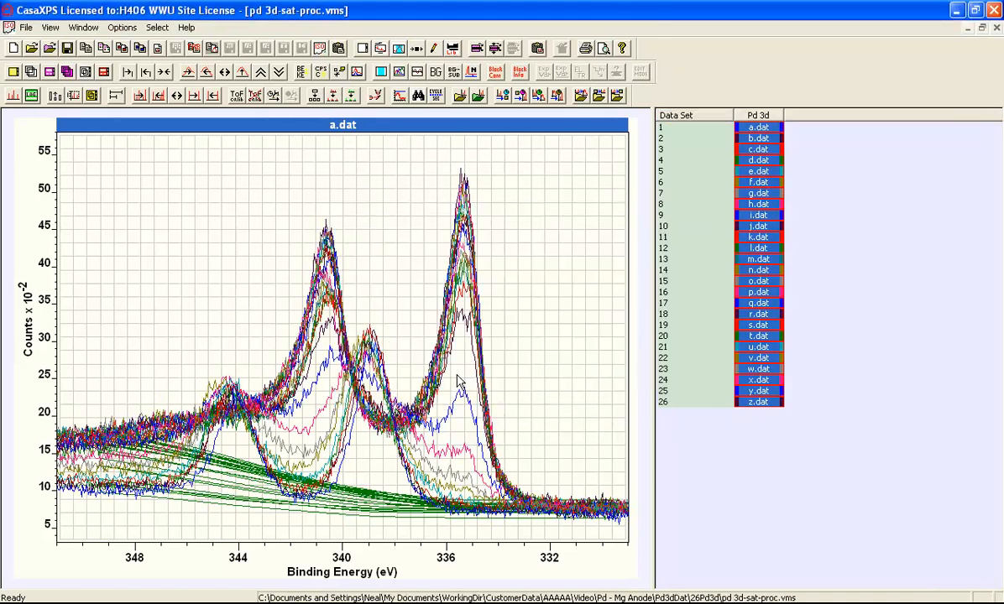
{"action": "left_click", "coordinate": [756, 128]}
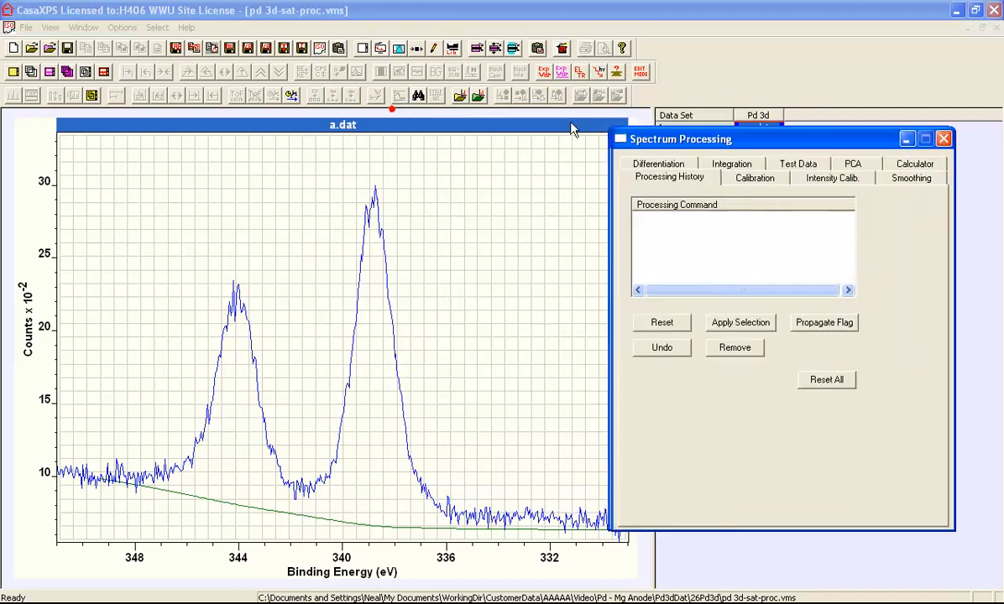
Step: Try Undo in a.dat's processing history, which lists no commands
{"action": "left_click", "coordinate": [662, 347]}
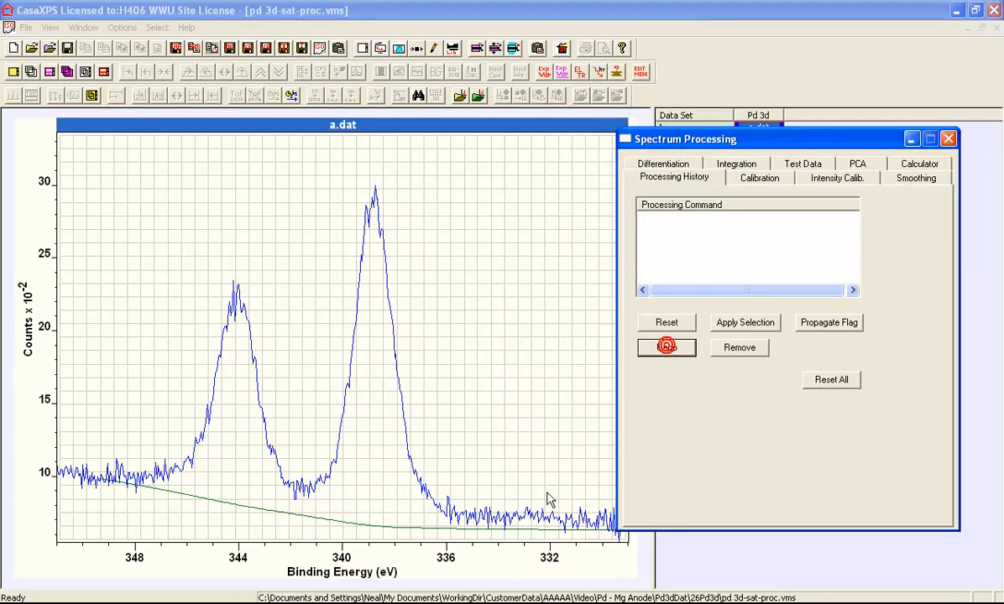
{"action": "left_click", "coordinate": [667, 348]}
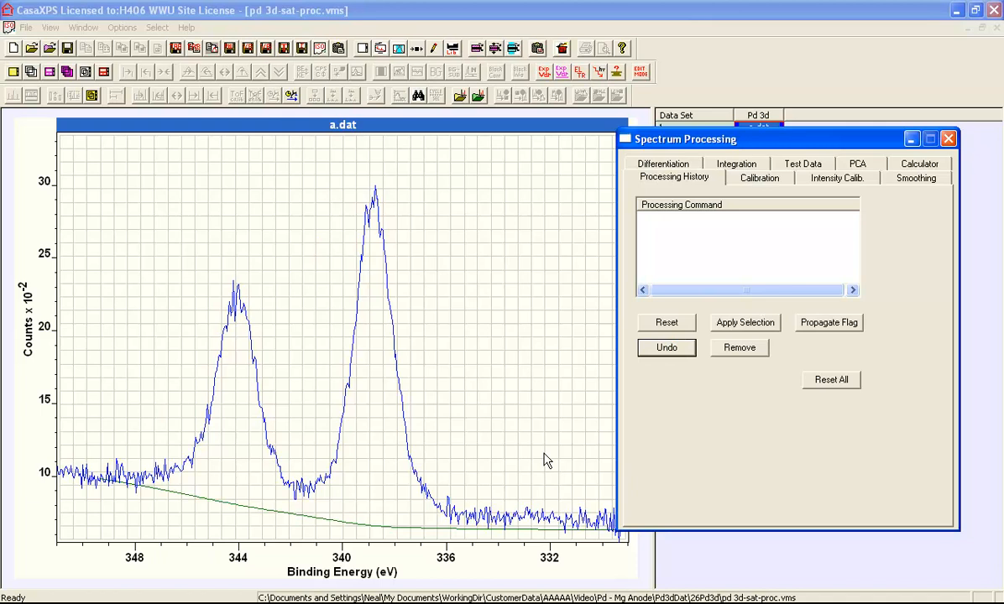
{"action": "mouse_move", "coordinate": [545, 461]}
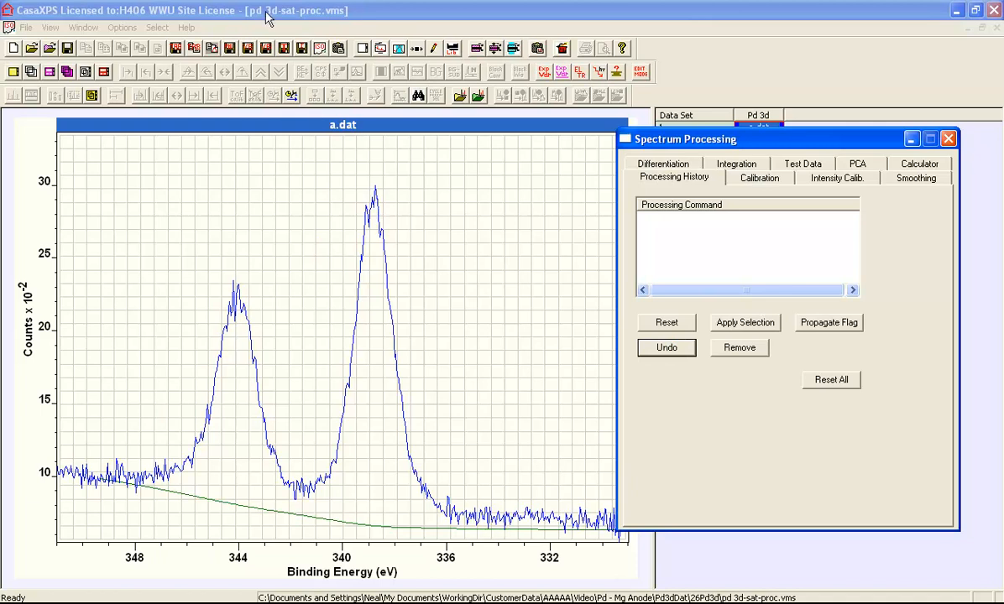
{"action": "mouse_move", "coordinate": [319, 22]}
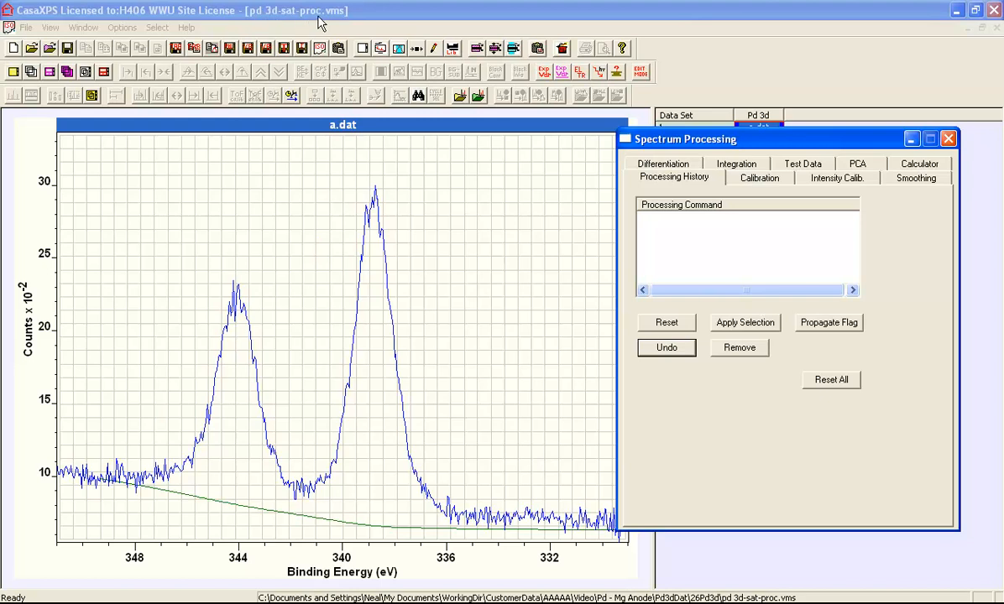